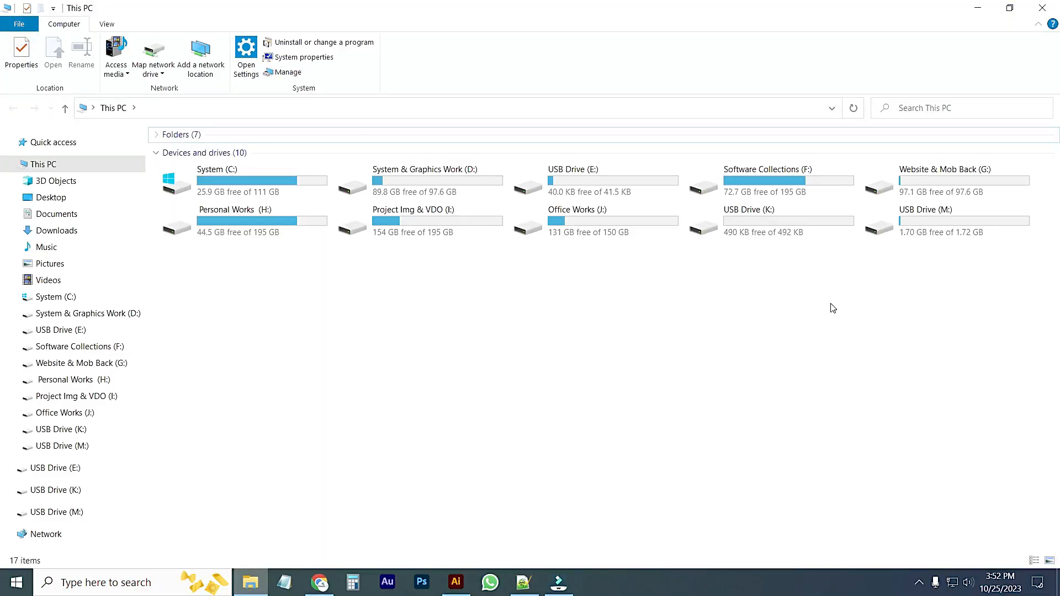
- Review the drives listed under This PC, including USB drives E:, K: and M:, then leave File Explorer
{"action": "left_click", "coordinate": [770, 220]}
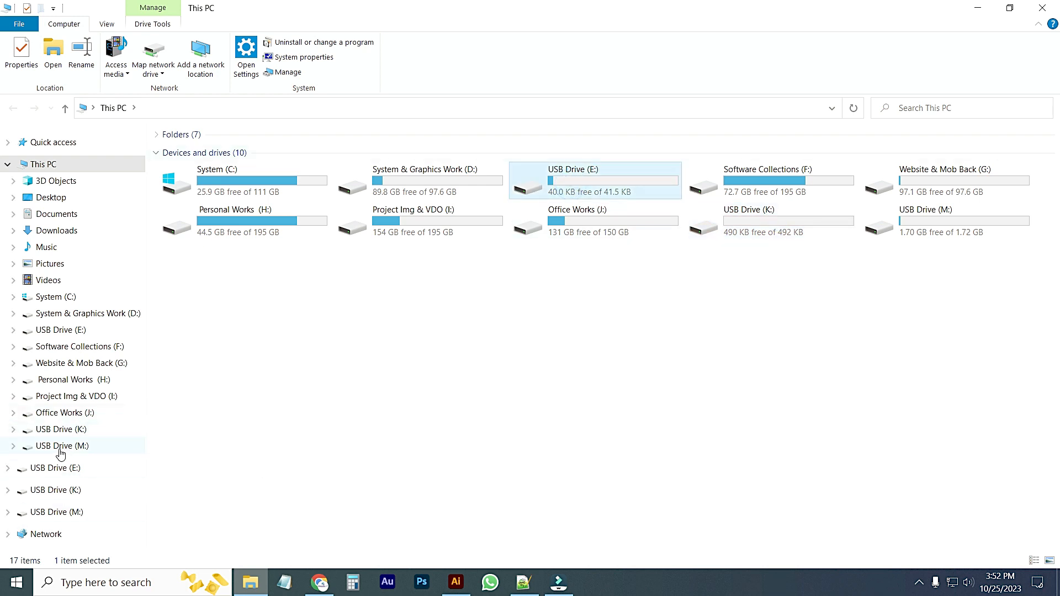
{"action": "mouse_move", "coordinate": [62, 459]}
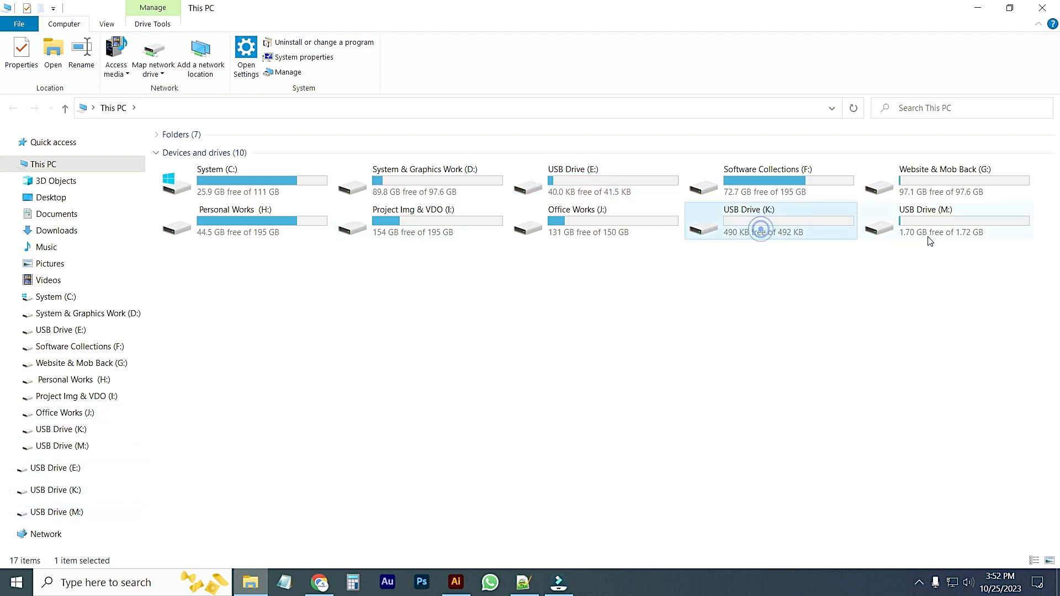
{"action": "left_click", "coordinate": [946, 219]}
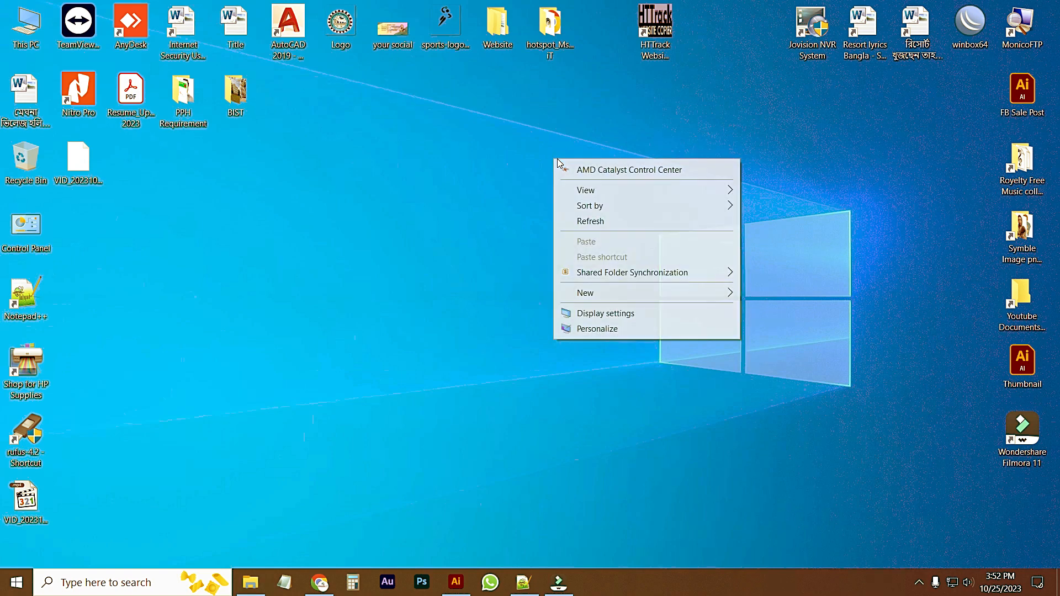
- Bring up Computer Management maximized on Disk Management to review the 7.54 GB removable Disk 3
{"action": "left_click", "coordinate": [590, 221]}
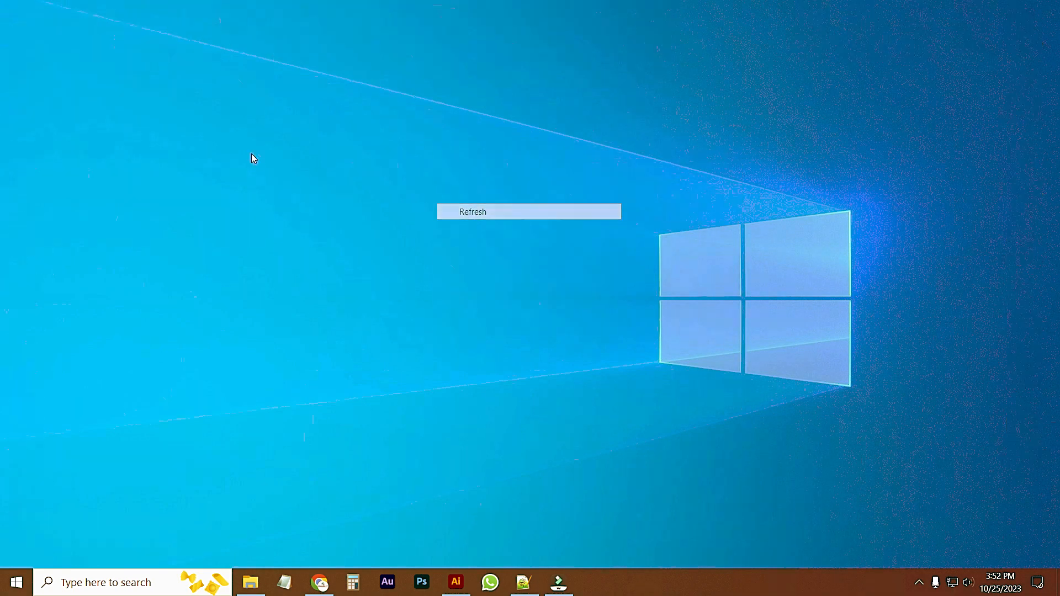
{"action": "left_click", "coordinate": [472, 211]}
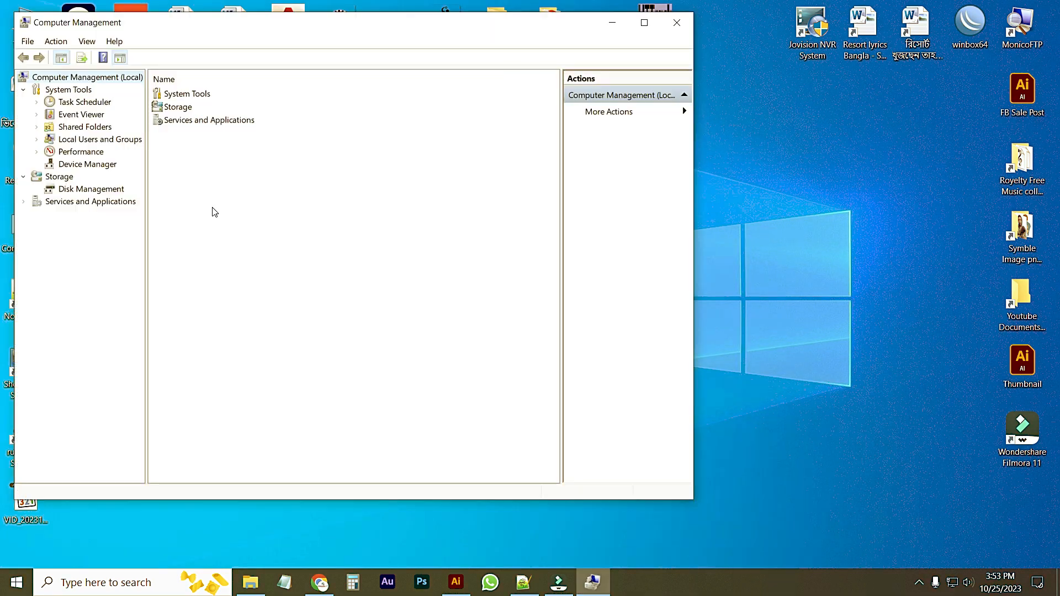
{"action": "left_click", "coordinate": [90, 188]}
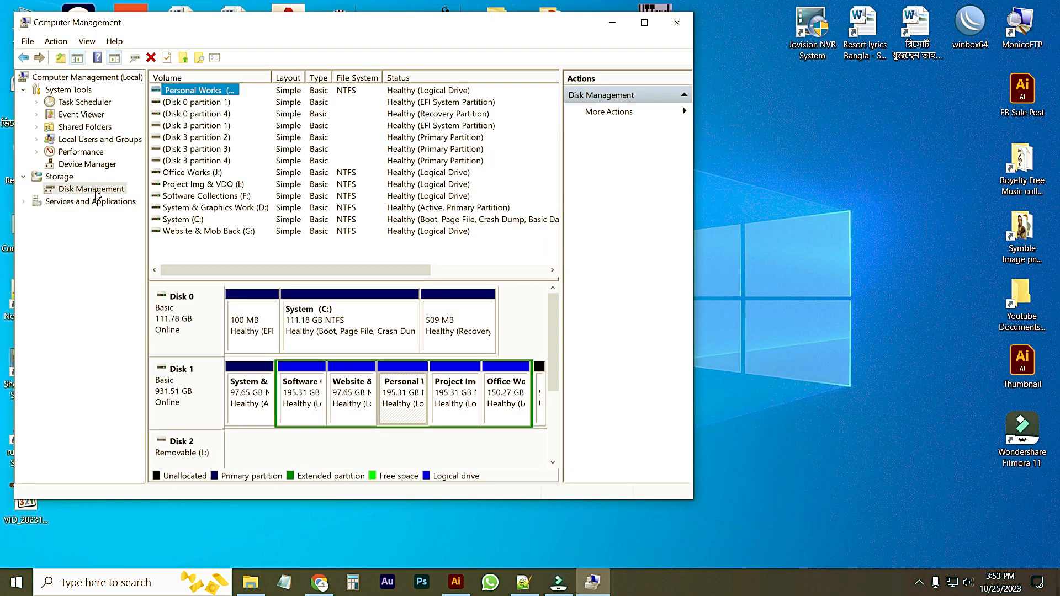
{"action": "left_click", "coordinate": [644, 22]}
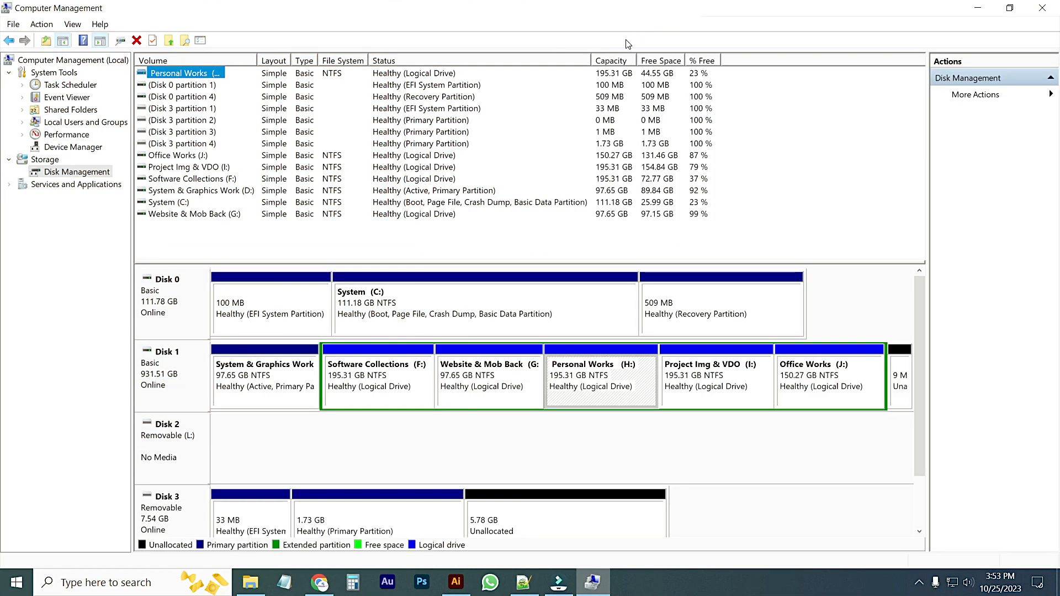
{"action": "mouse_move", "coordinate": [572, 404]}
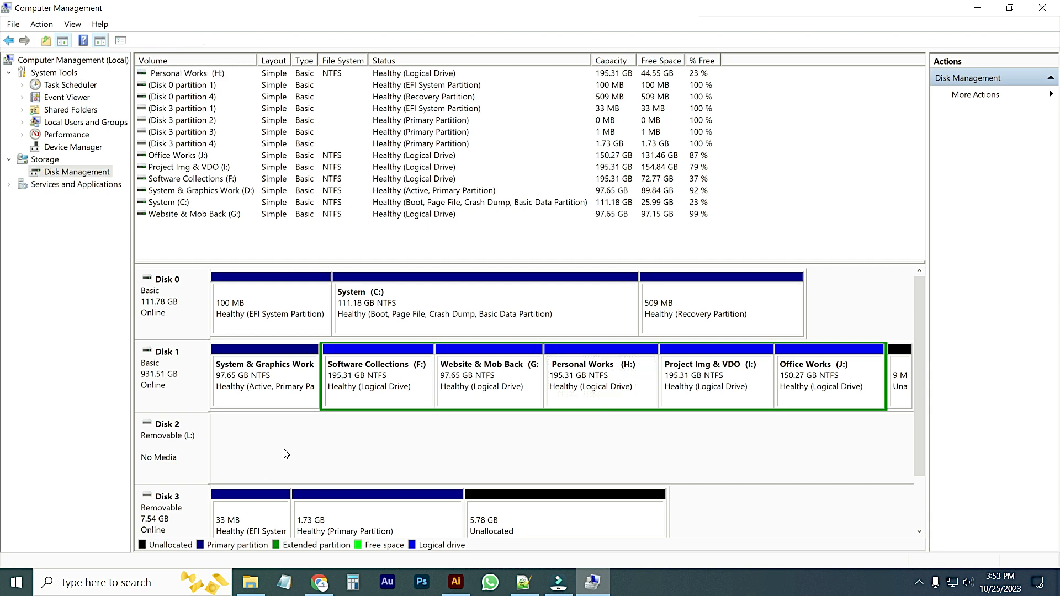
{"action": "mouse_move", "coordinate": [179, 533]}
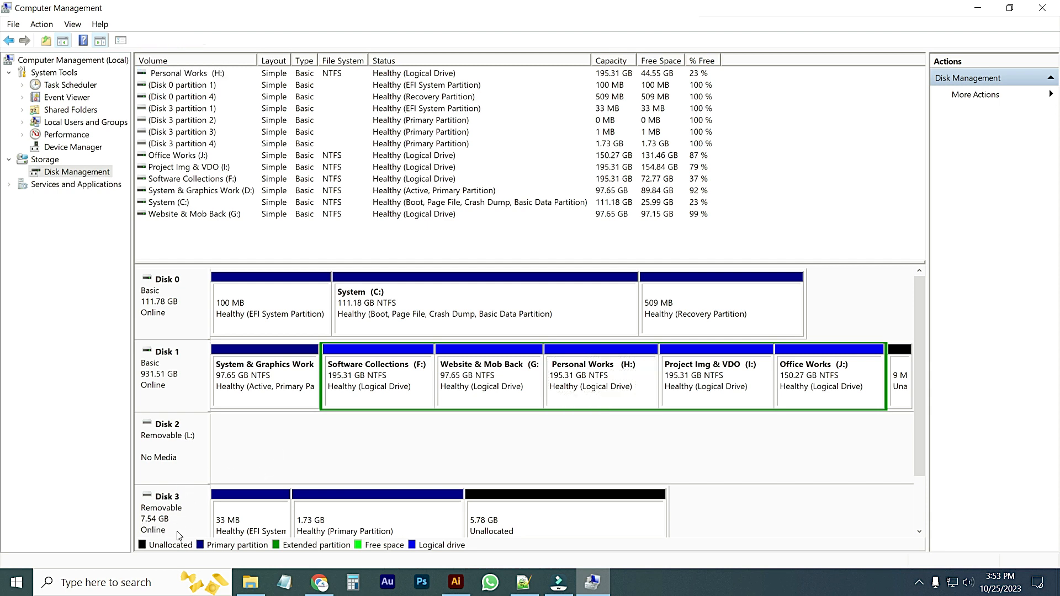
{"action": "mouse_move", "coordinate": [224, 532]}
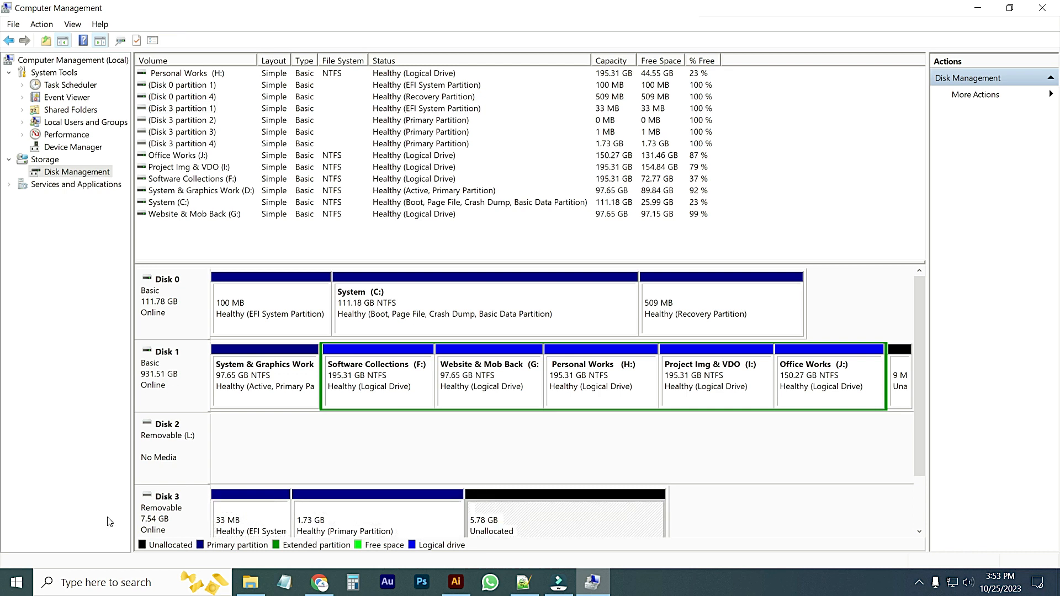
{"action": "mouse_move", "coordinate": [244, 311]}
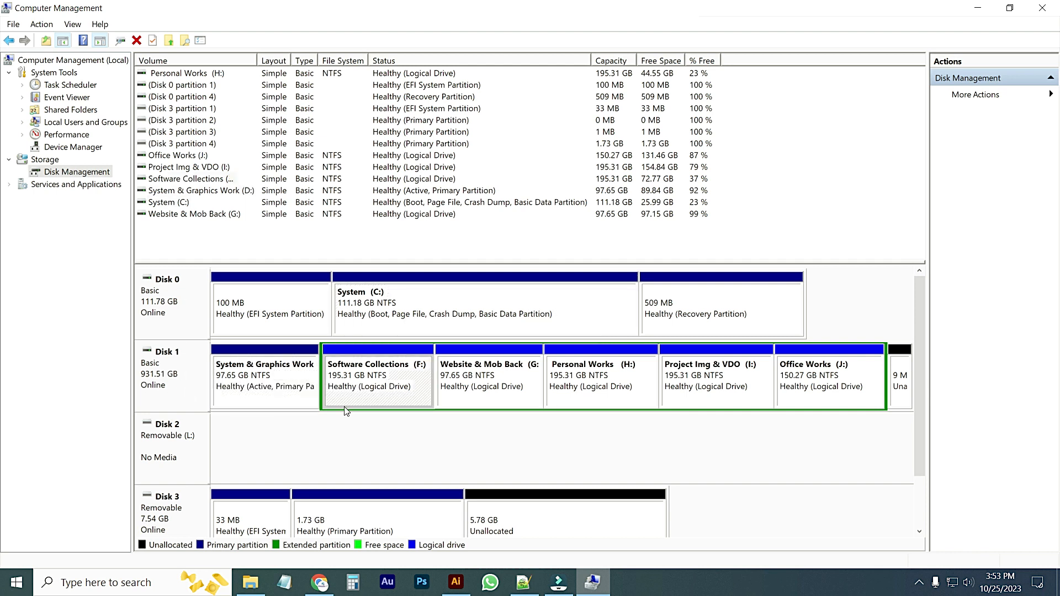
{"action": "mouse_move", "coordinate": [981, 15]}
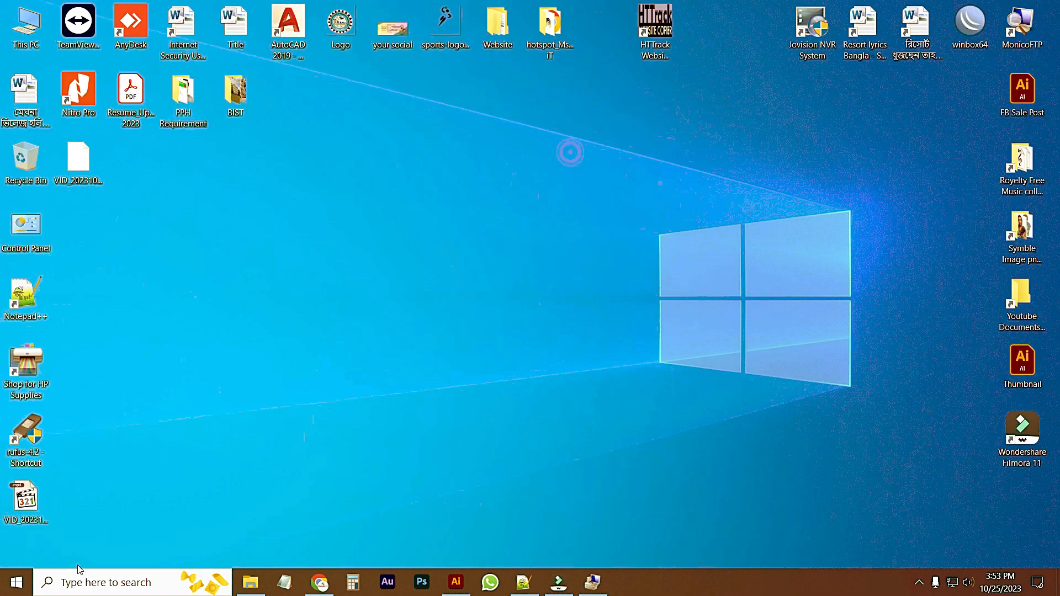
- Search for cmd and launch Command Prompt with Run as administrator
{"action": "left_click", "coordinate": [110, 583]}
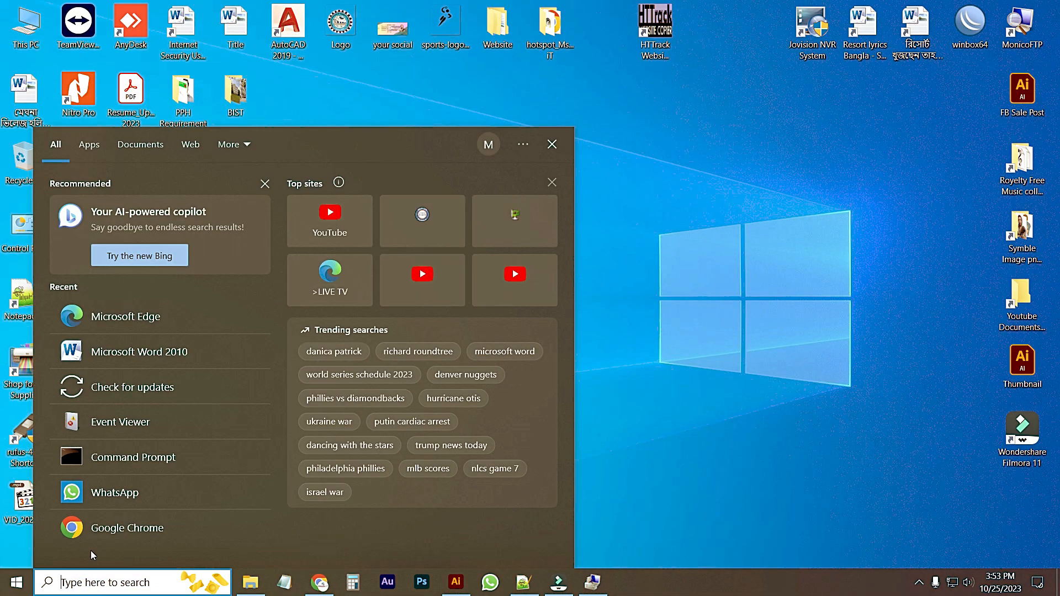
{"action": "type", "text": "cmd"}
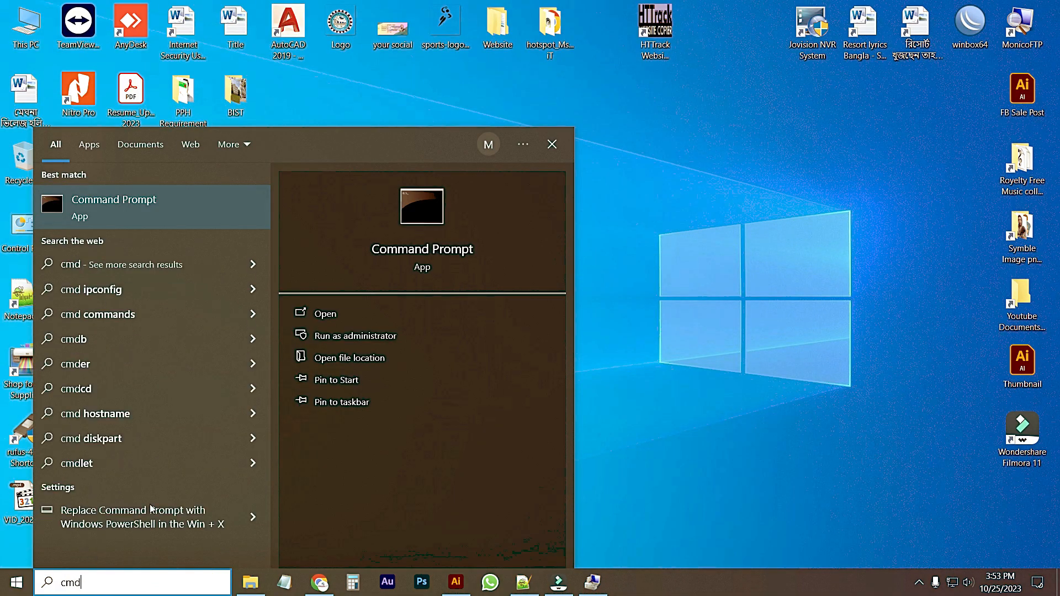
{"action": "right_click", "coordinate": [114, 208]}
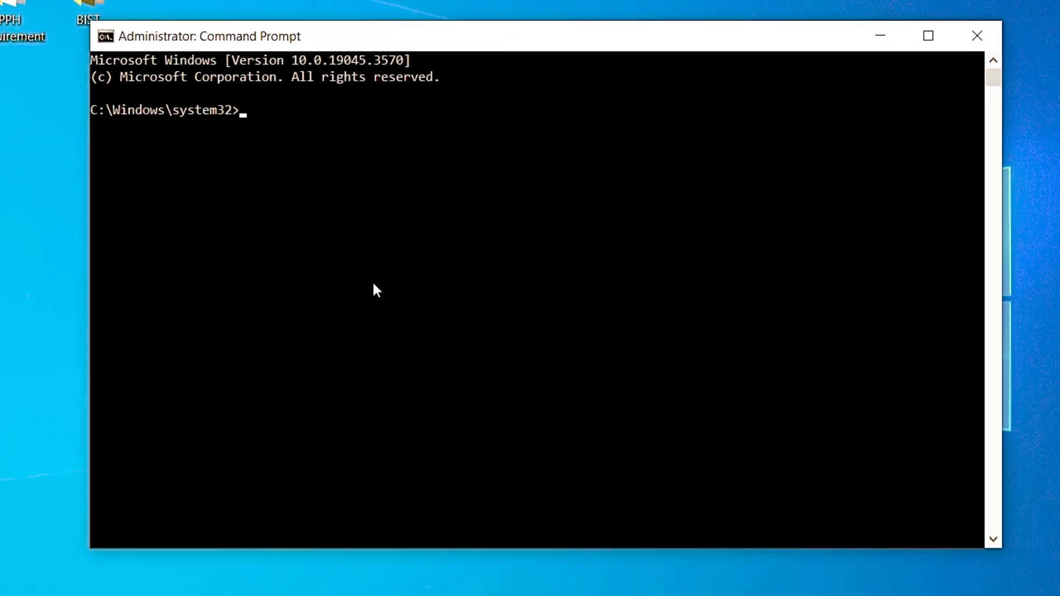
- Start diskpart and run list disk to reveal Disks 0–3 with the 7722 MB Disk 3
{"action": "type", "text": "disk"}
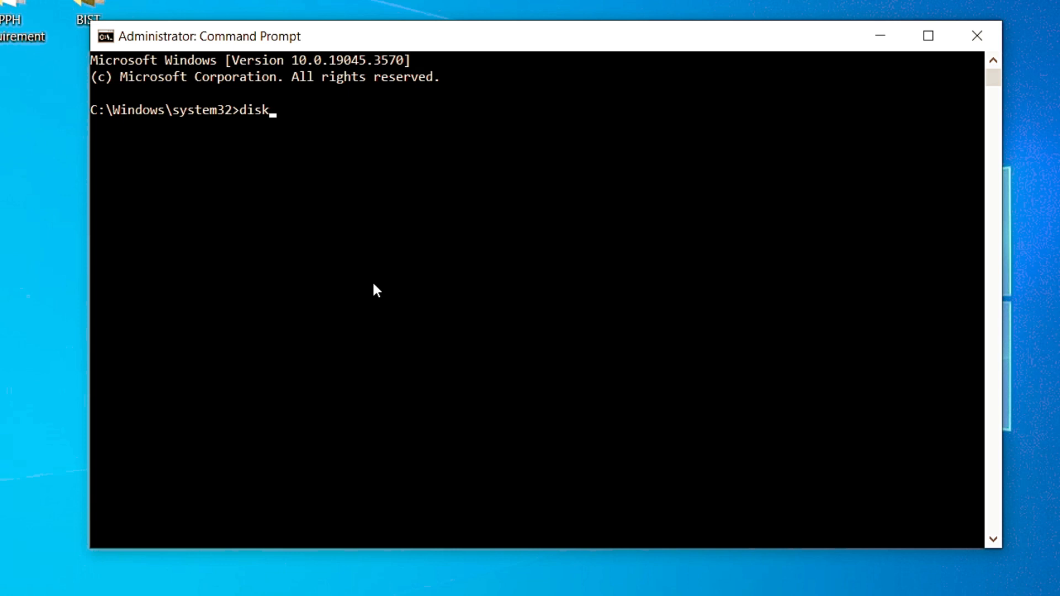
{"action": "type", "text": "part"}
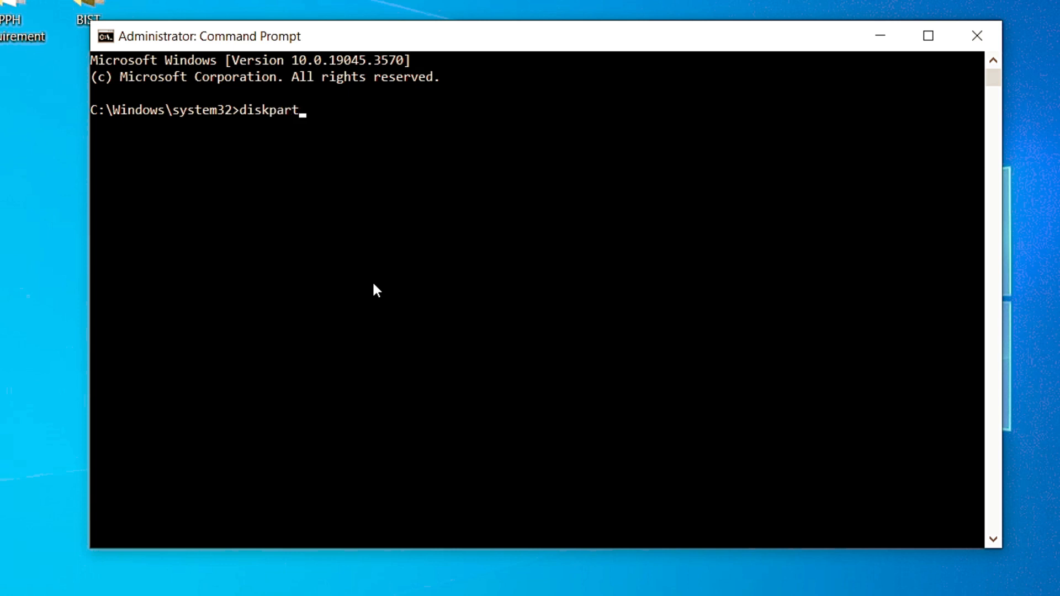
{"action": "key", "text": "Enter"}
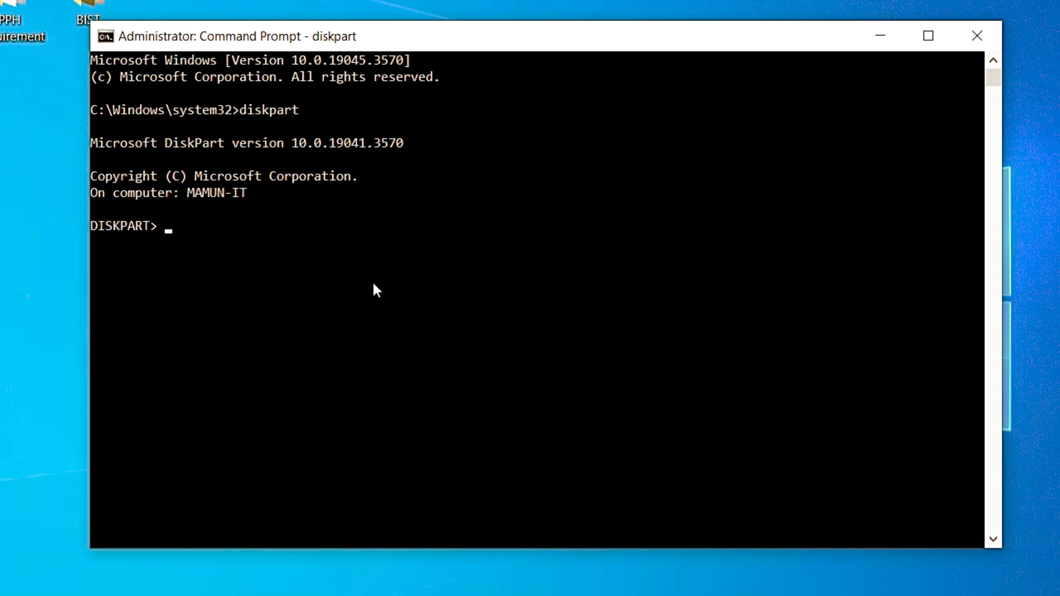
{"action": "type", "text": "list dis"}
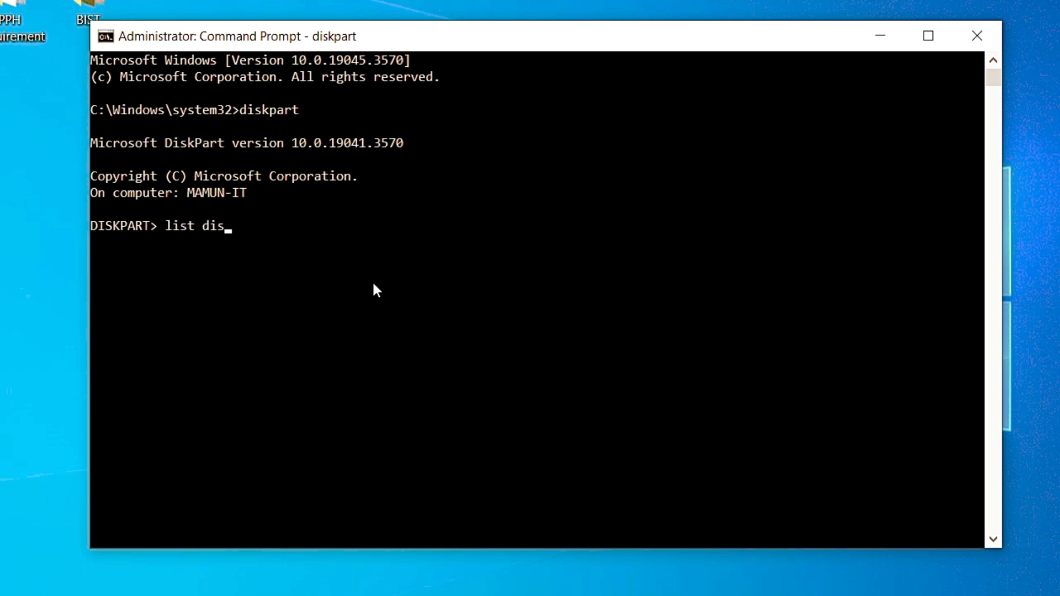
{"action": "type", "text": "k"}
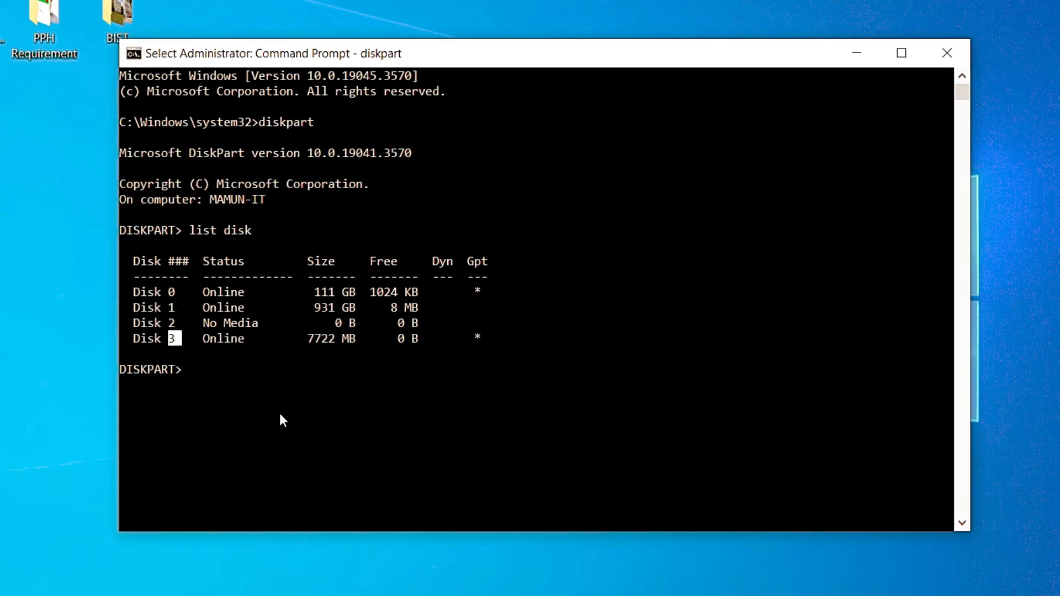
- Run select disk 3 and then clean to wipe the USB disk
{"action": "type", "text": "select disk"}
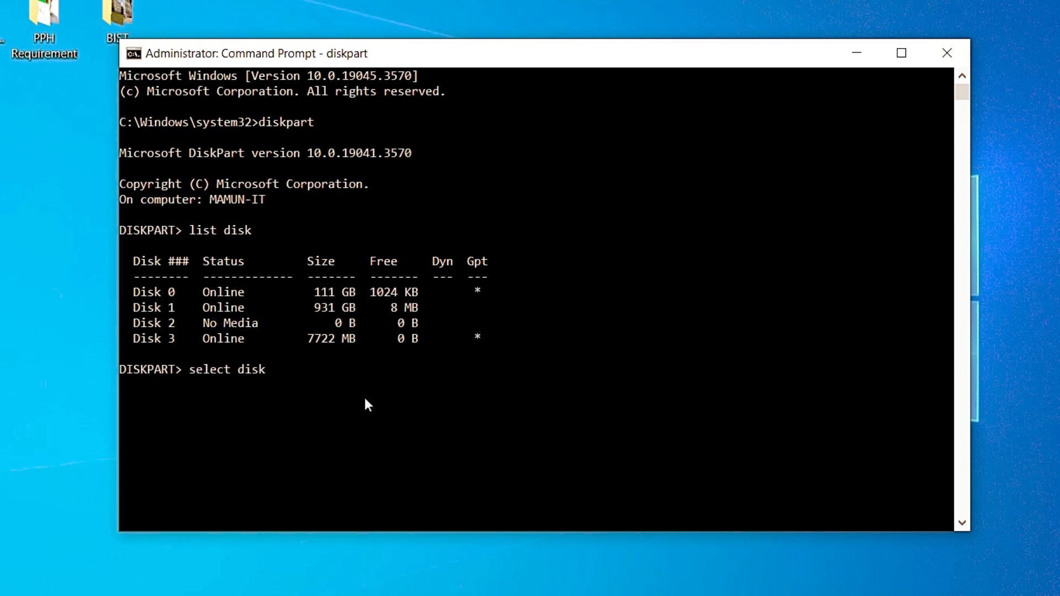
{"action": "type", "text": "3"}
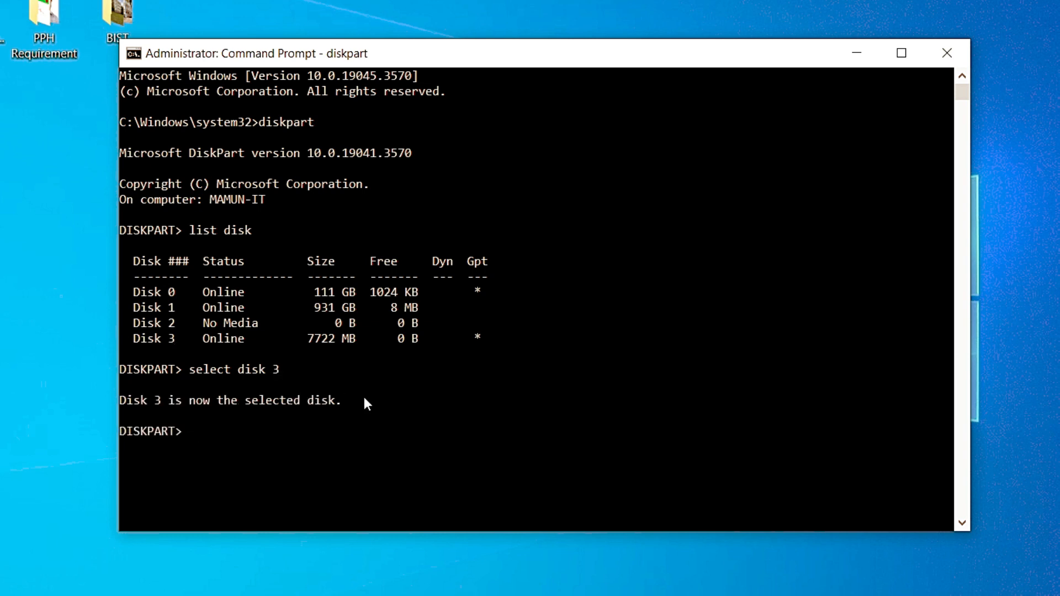
{"action": "mouse_move", "coordinate": [172, 415]}
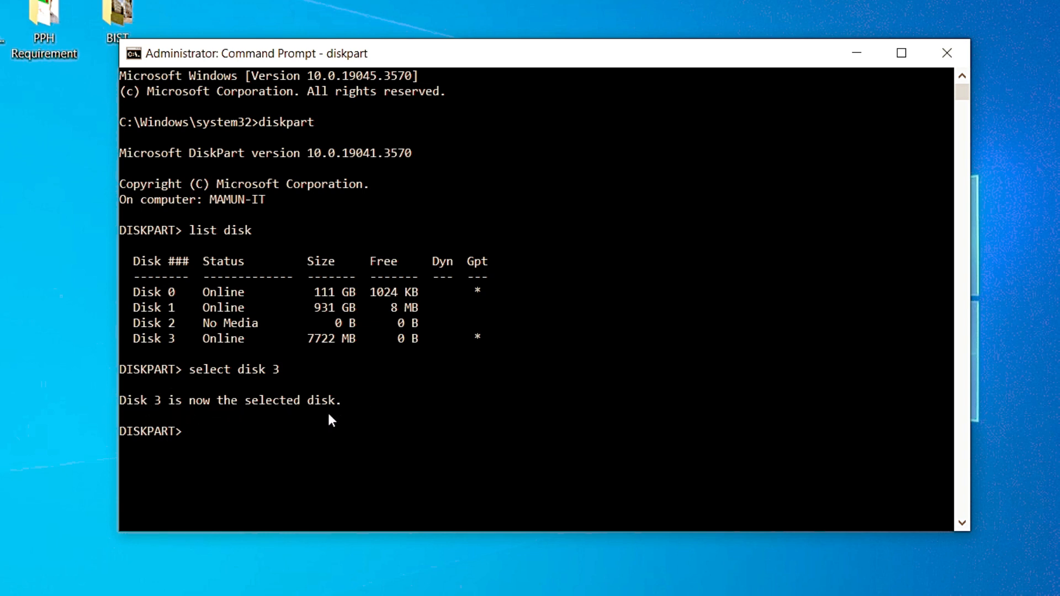
{"action": "mouse_move", "coordinate": [415, 459]}
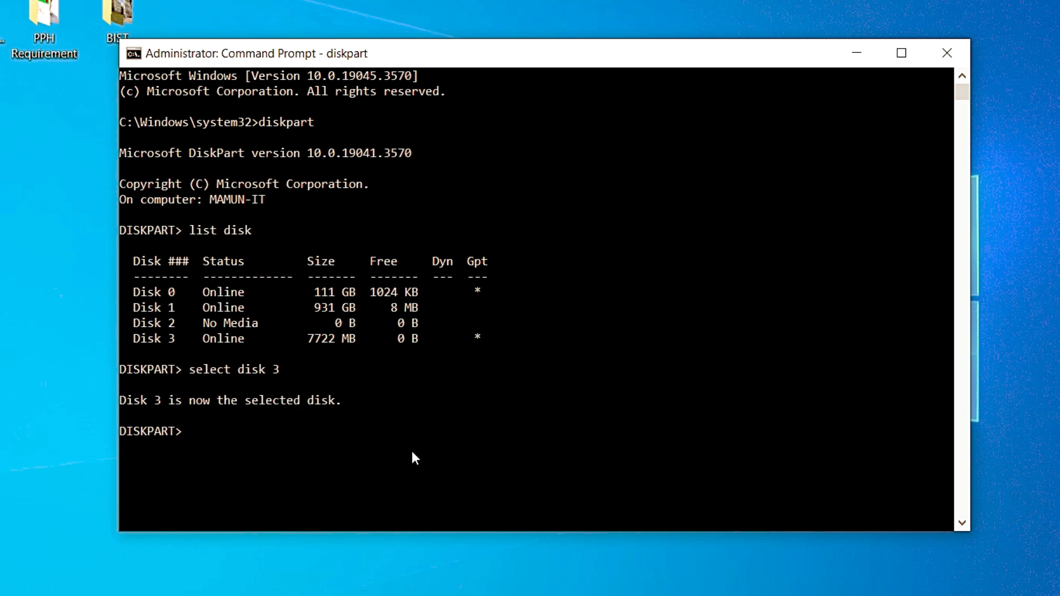
{"action": "type", "text": "clean"}
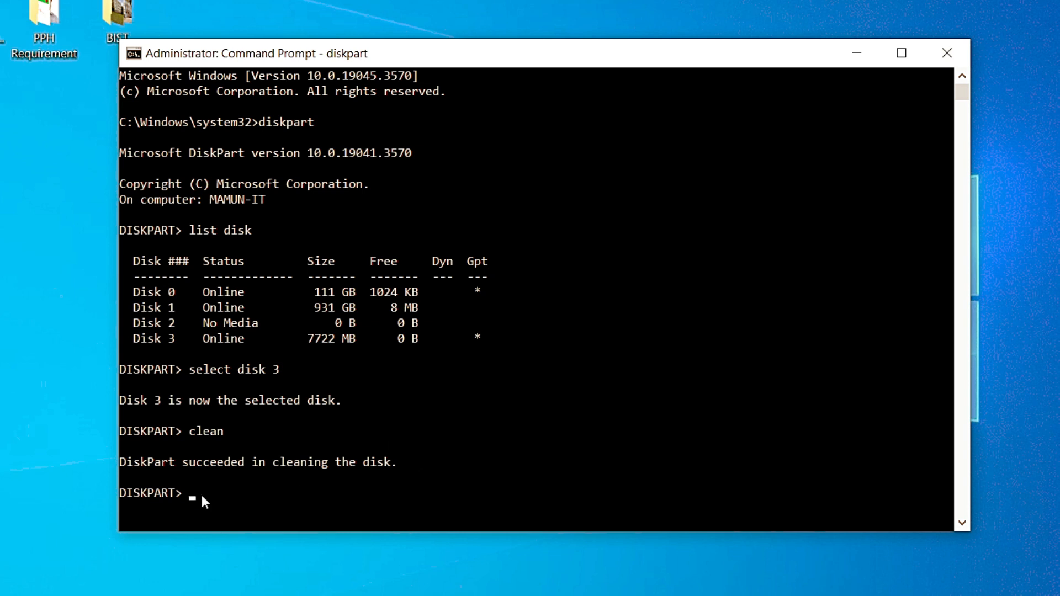
{"action": "mouse_move", "coordinate": [371, 471]}
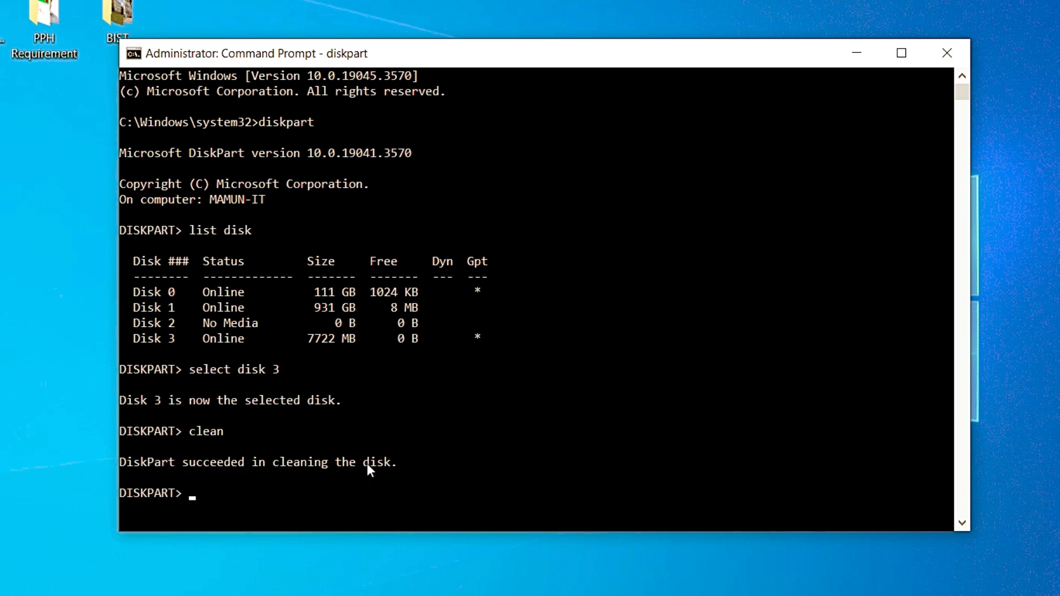
- Run create partition primary to make a primary partition on Disk 3
{"action": "type", "text": "create p"}
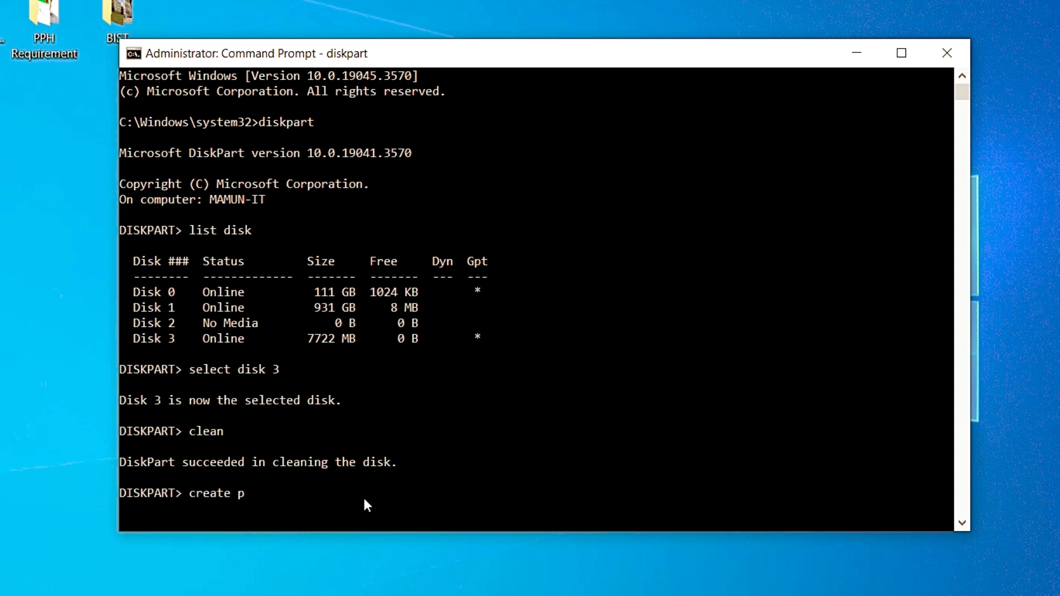
{"action": "type", "text": "artition"}
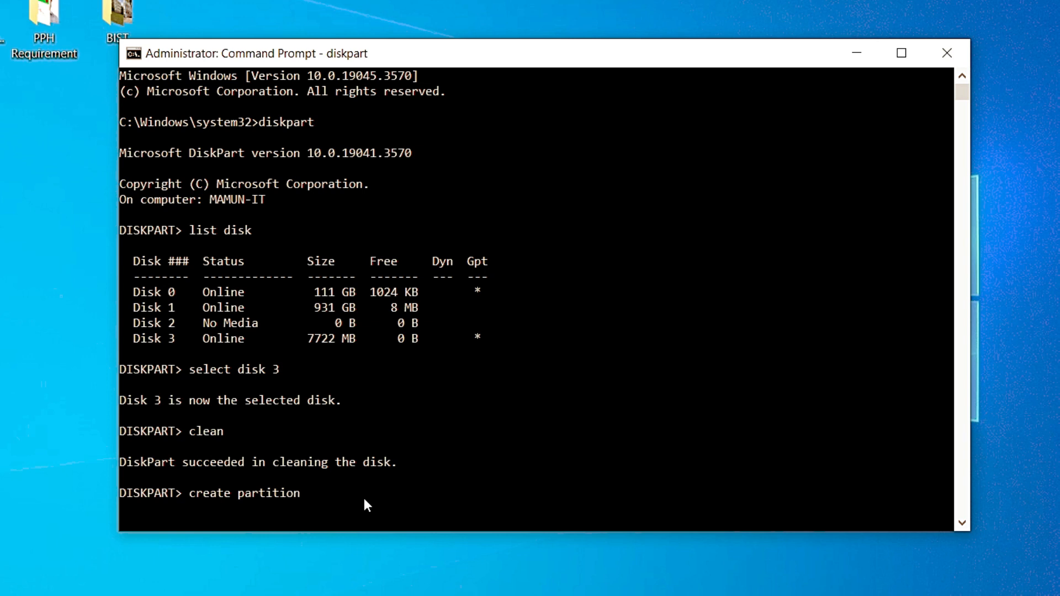
{"action": "type", "text": "prima"}
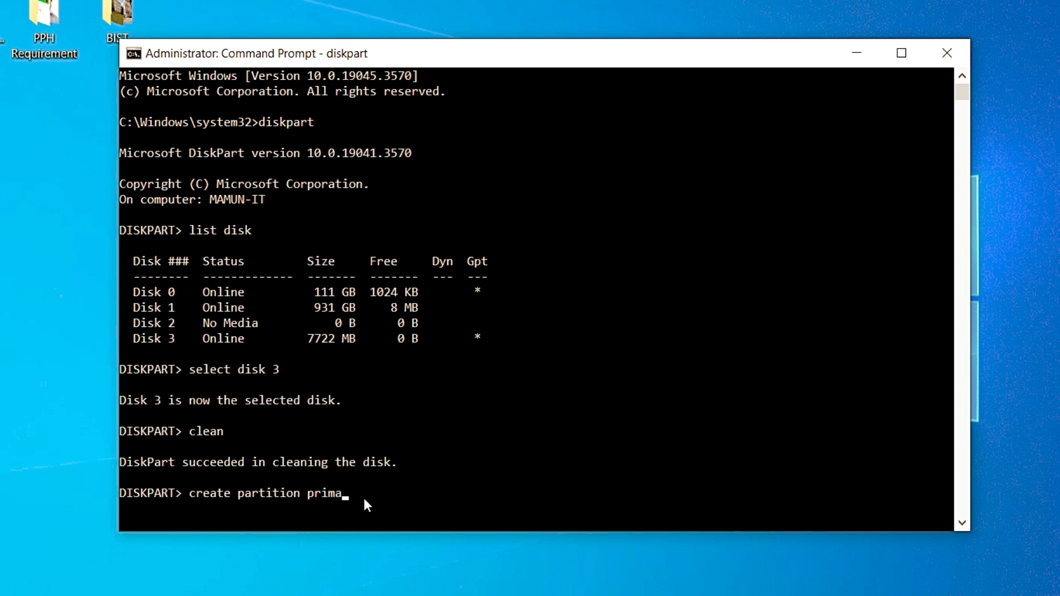
{"action": "type", "text": "ry"}
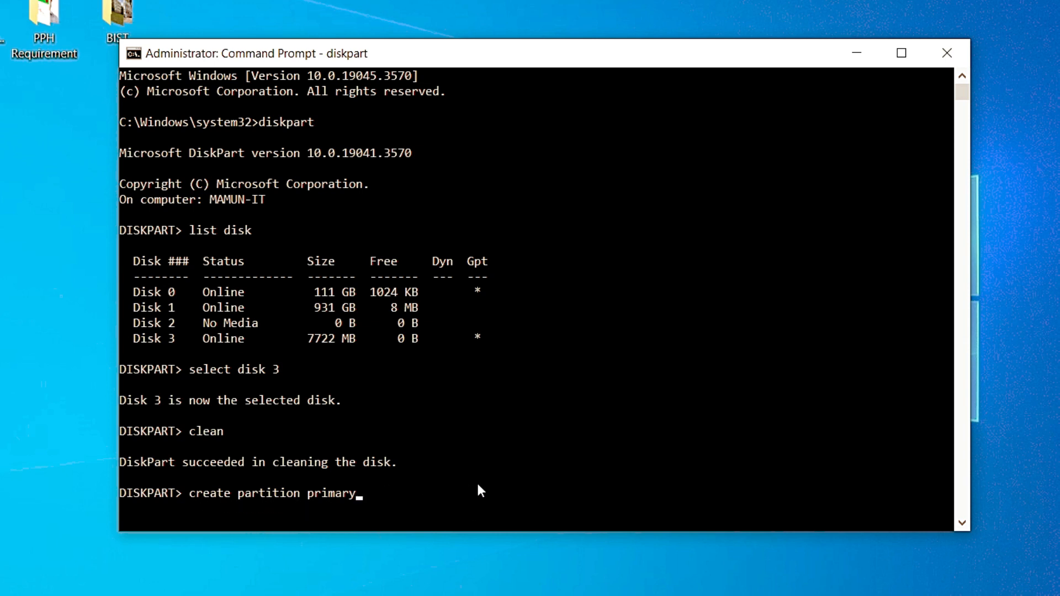
{"action": "key", "text": "Enter"}
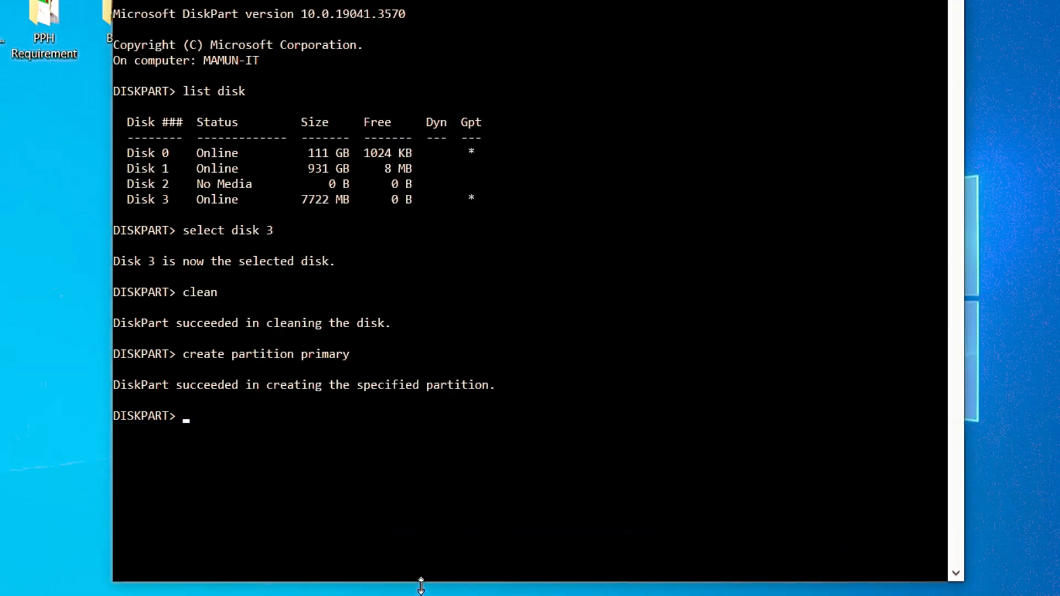
{"action": "mouse_move", "coordinate": [333, 494]}
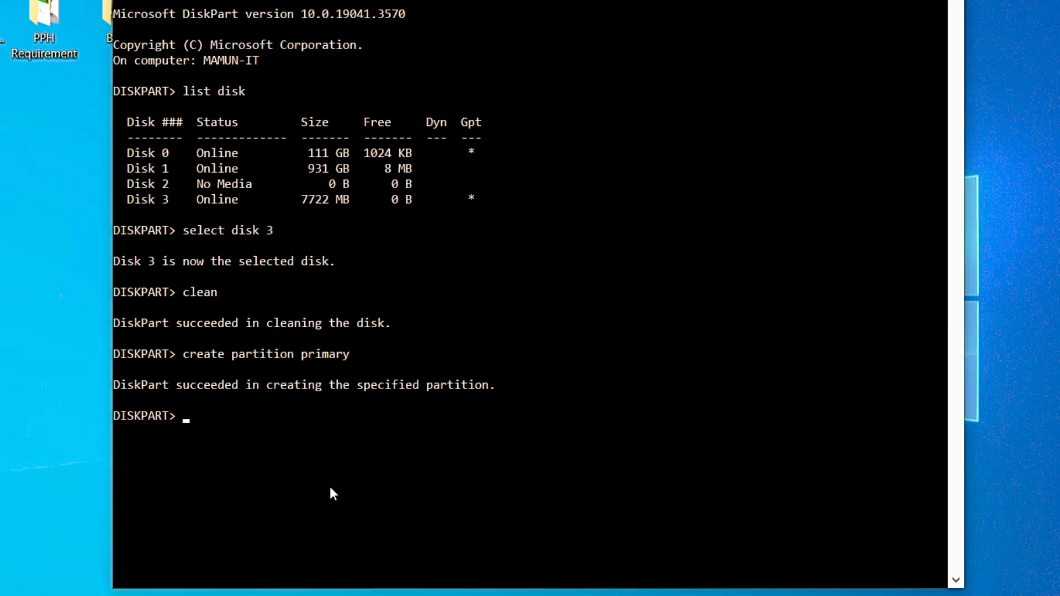
- Run select volume so DiskPart reports Volume 11 as selected
{"action": "type", "text": "select vo"}
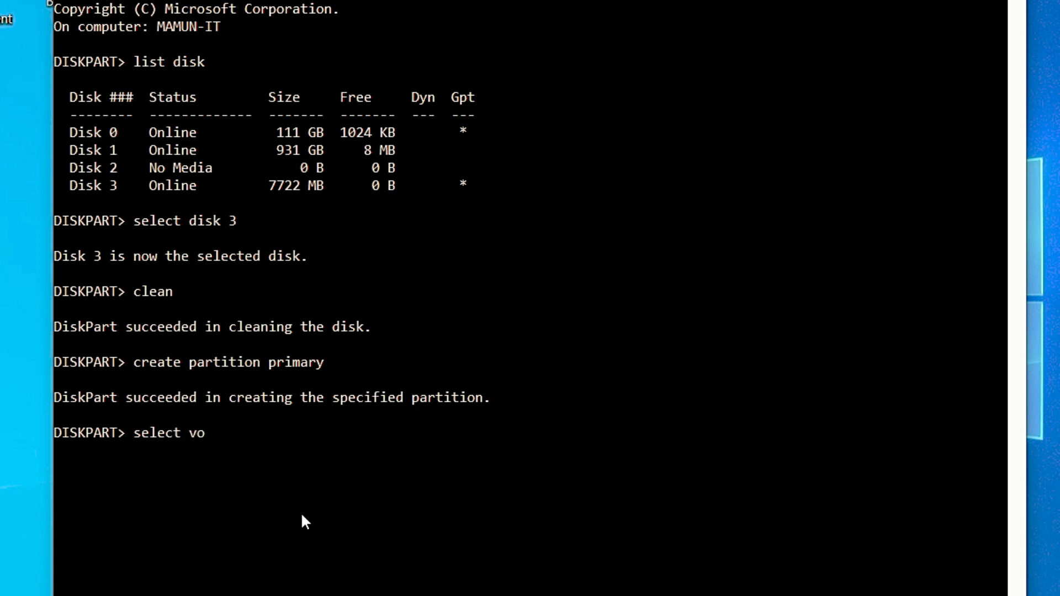
{"action": "type", "text": "lume"}
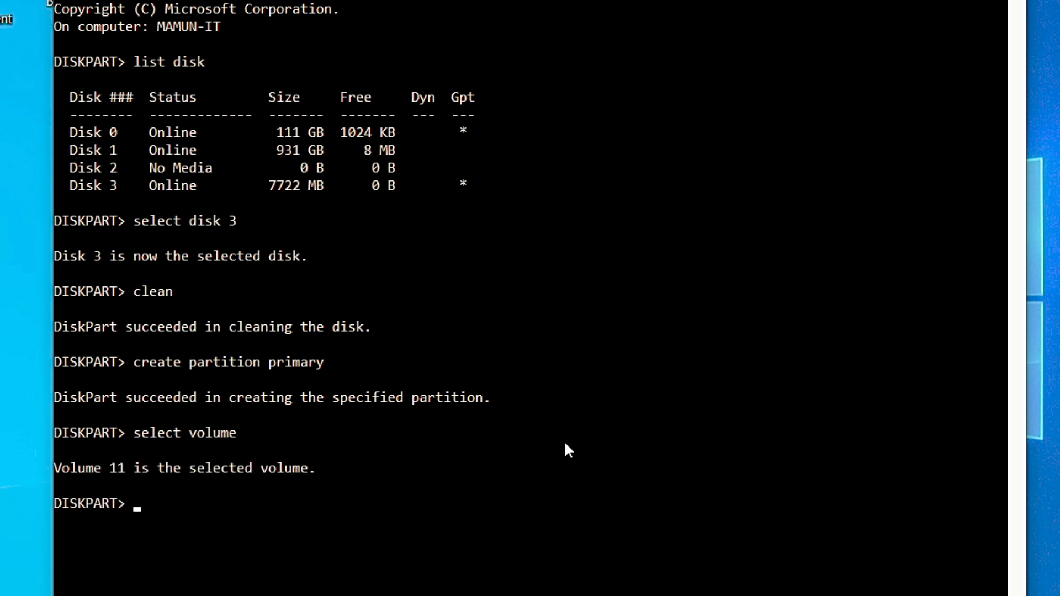
- Run list volume, then select volume 11, the 7720 MB RAW removable volume
{"action": "type", "text": "list"}
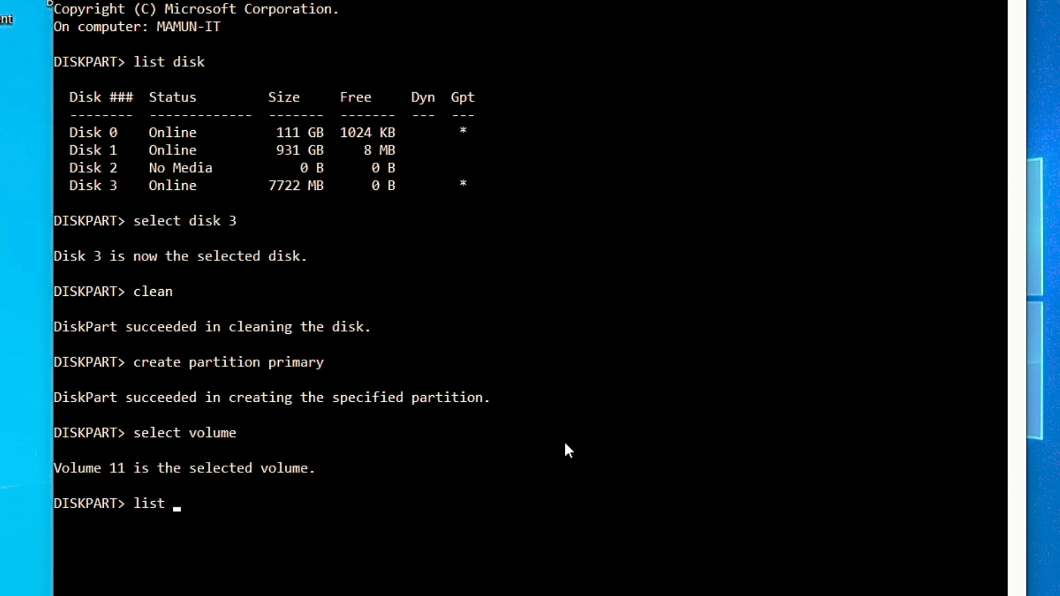
{"action": "type", "text": "volume"}
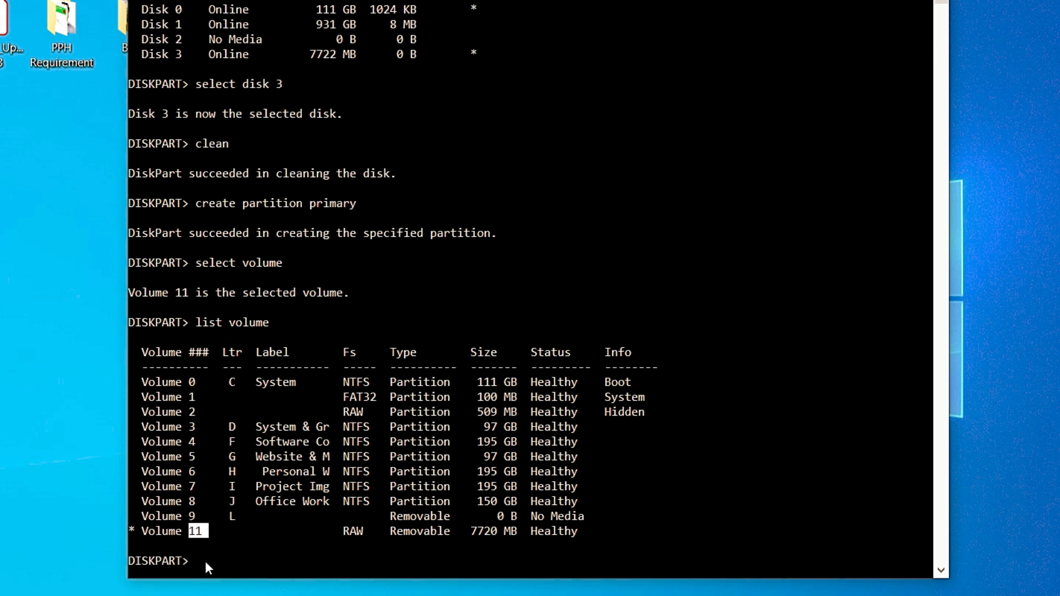
{"action": "type", "text": "s"}
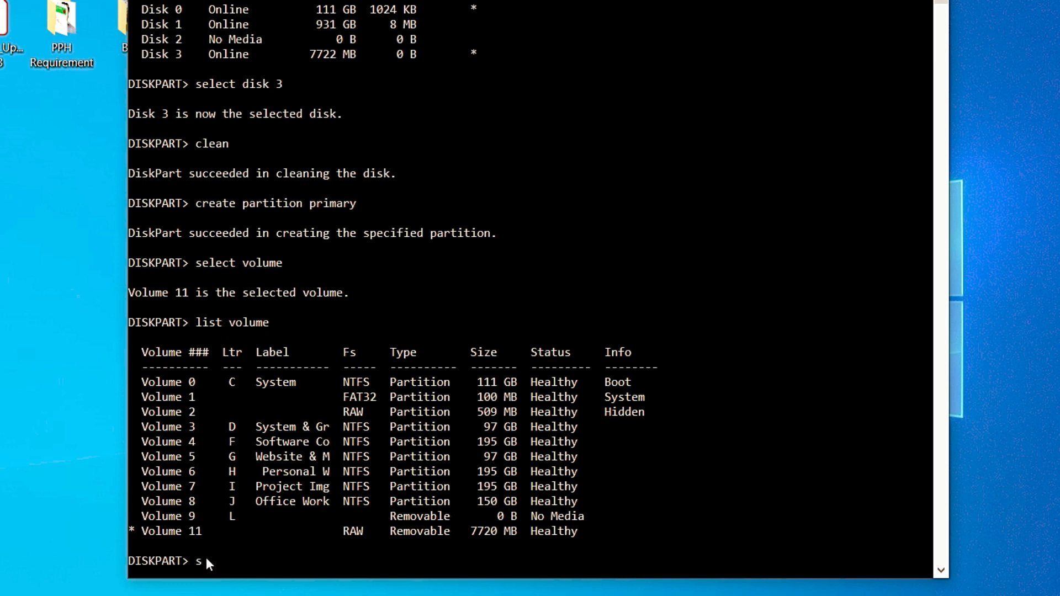
{"action": "type", "text": "elect v"}
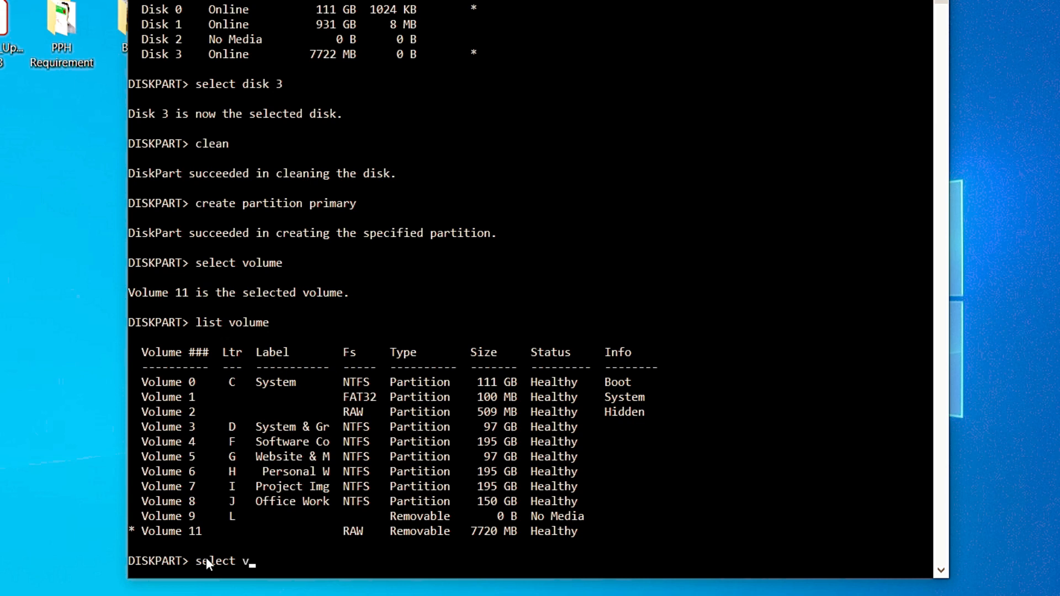
{"action": "type", "text": "olume 11"}
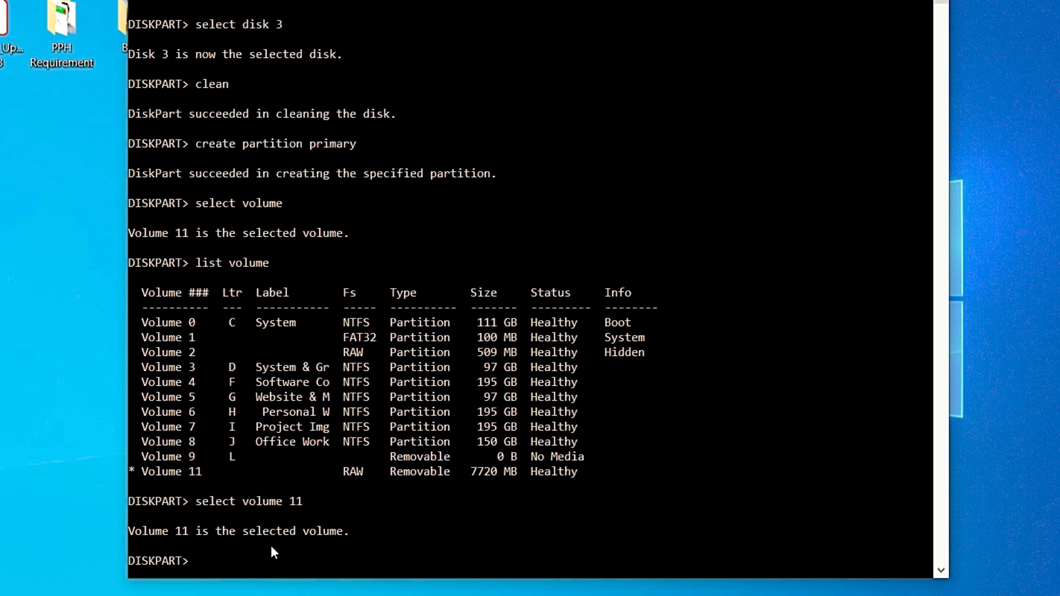
- Run format fs=ntfs quick so Volume 11 is quick-formatted NTFS to 100 percent
{"action": "type", "text": "f"}
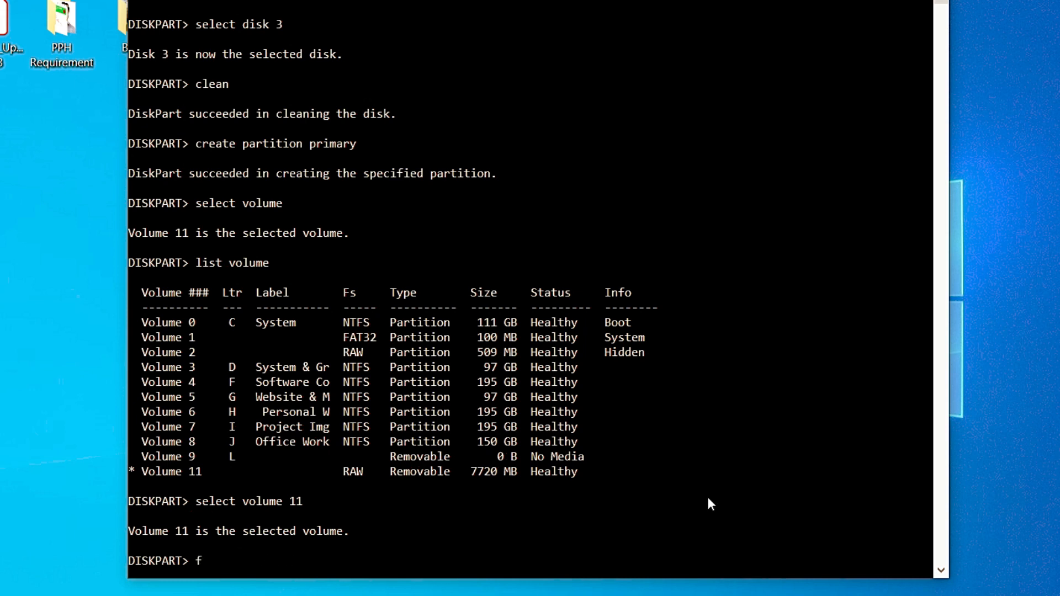
{"action": "type", "text": "ormate"}
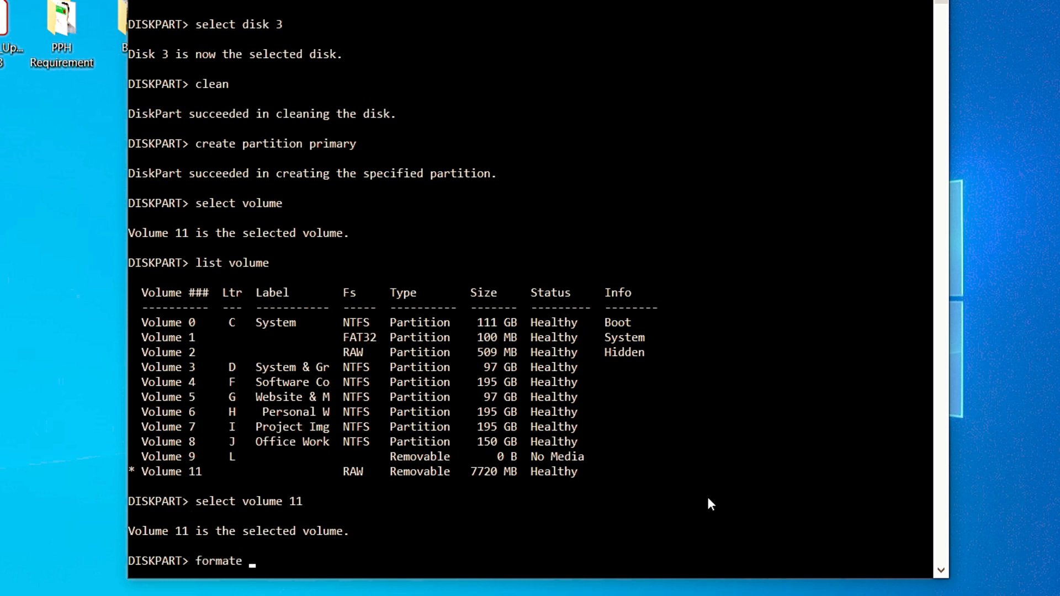
{"action": "type", "text": "fs"}
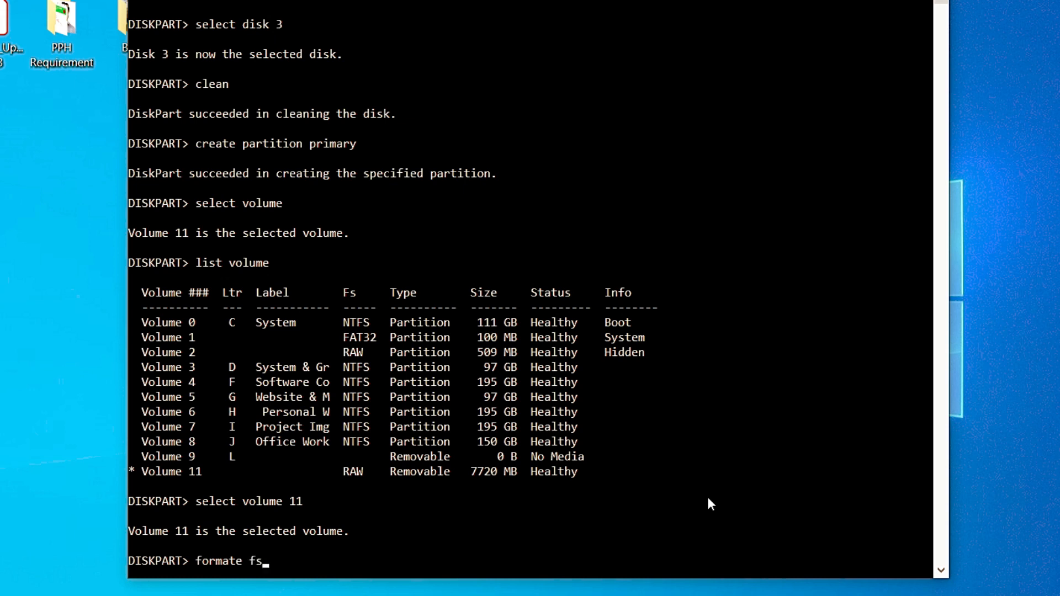
{"action": "type", "text": "=nt"}
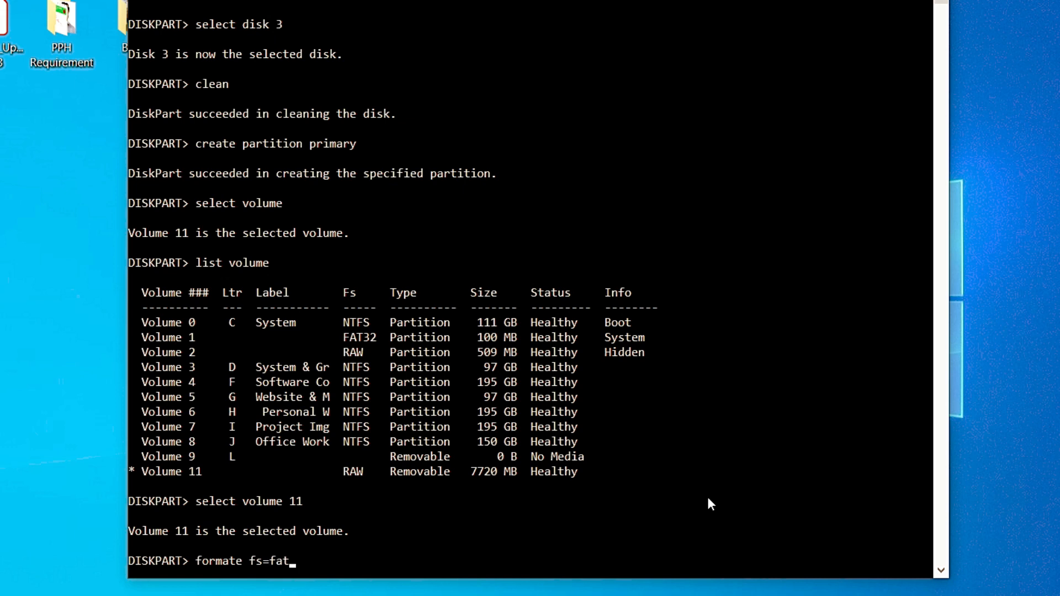
{"action": "type", "text": "3"}
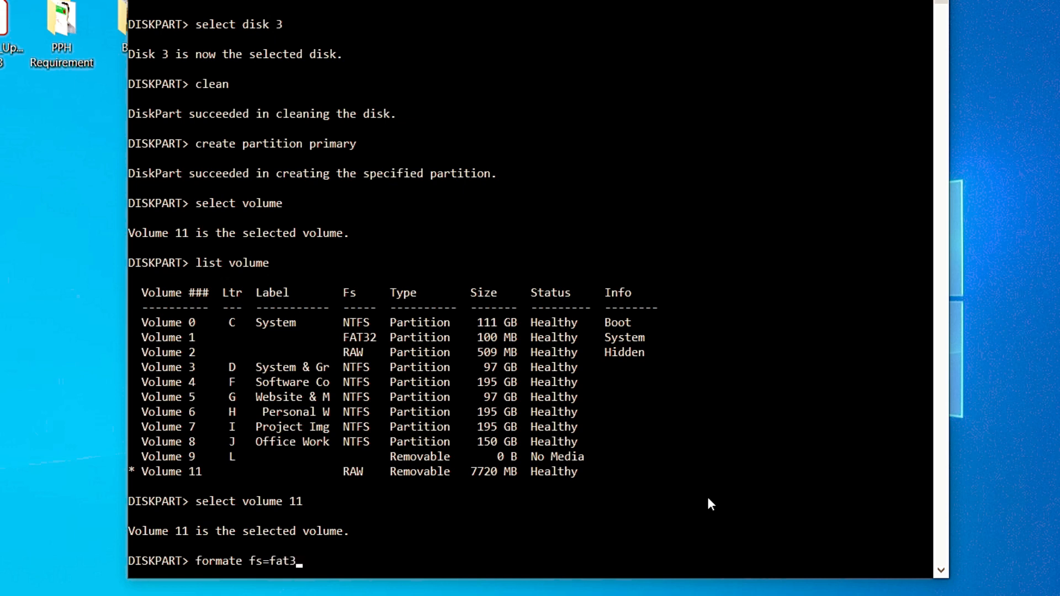
{"action": "type", "text": "2"}
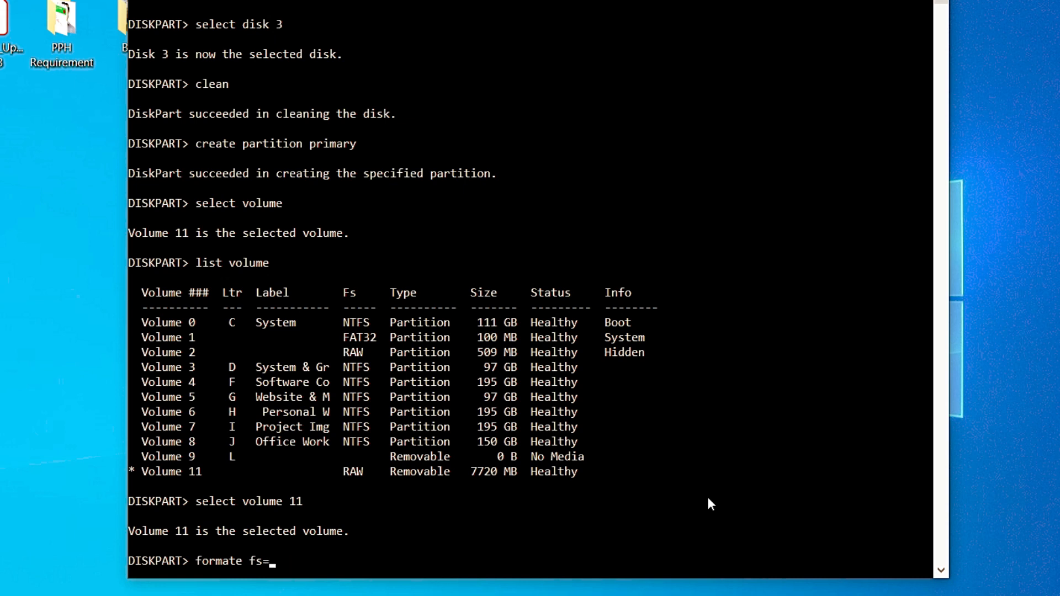
{"action": "type", "text": "ntfs"}
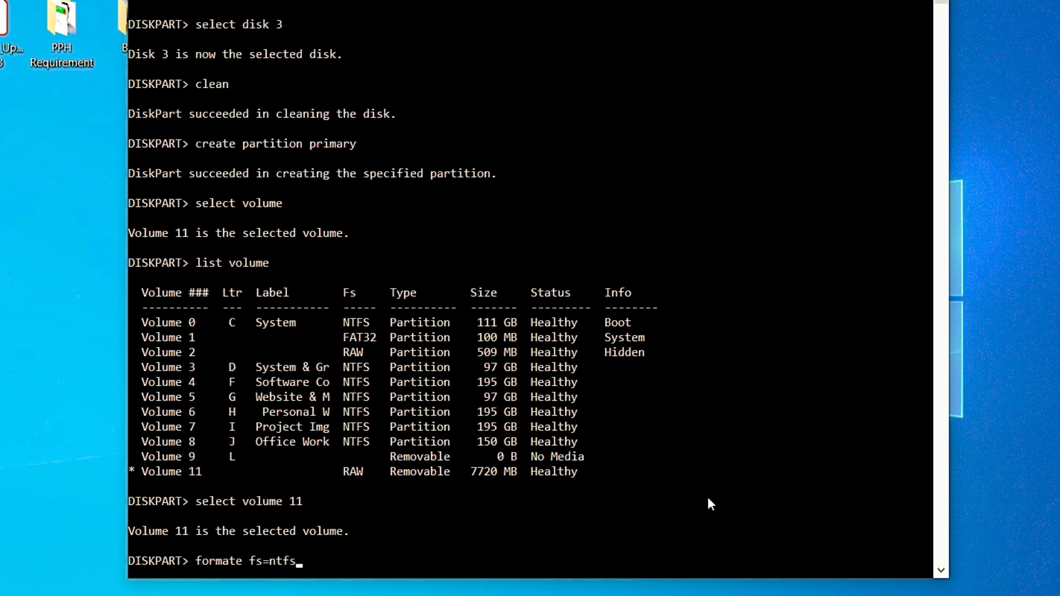
{"action": "type", "text": "q"}
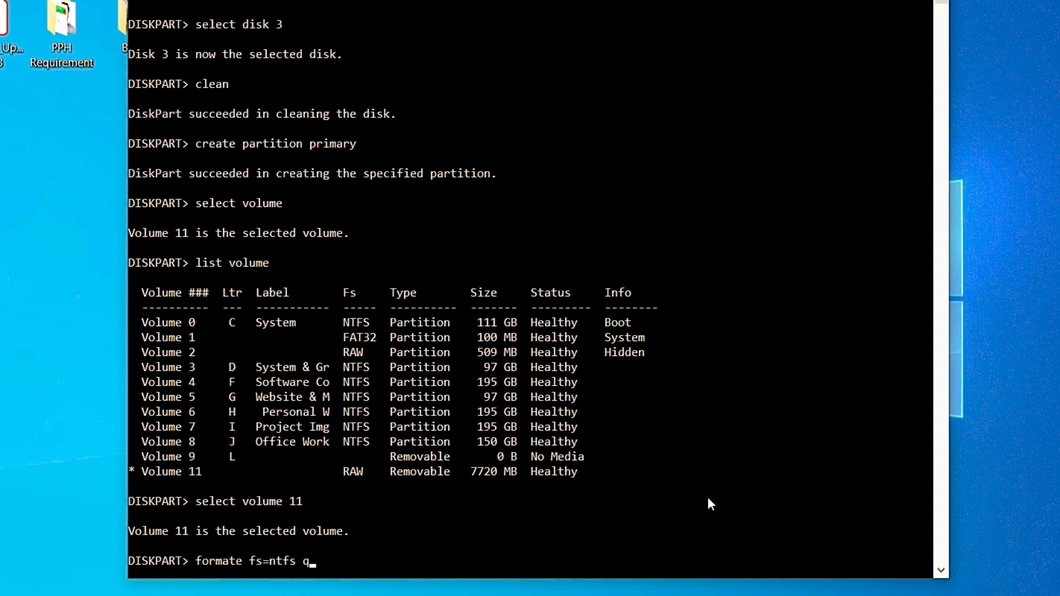
{"action": "type", "text": "uick"}
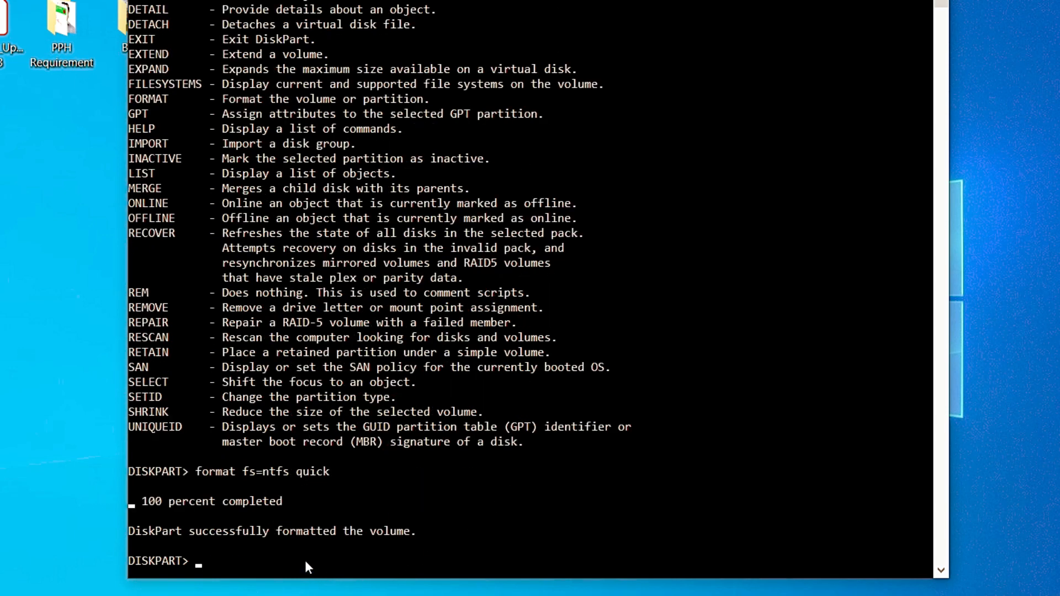
{"action": "mouse_move", "coordinate": [214, 573]}
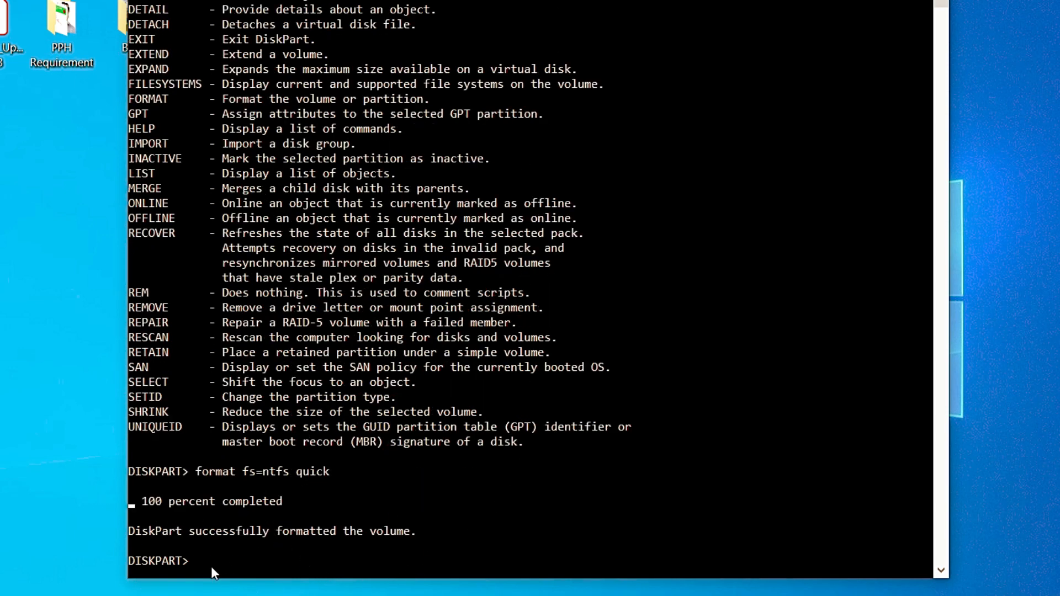
{"action": "mouse_move", "coordinate": [679, 436]}
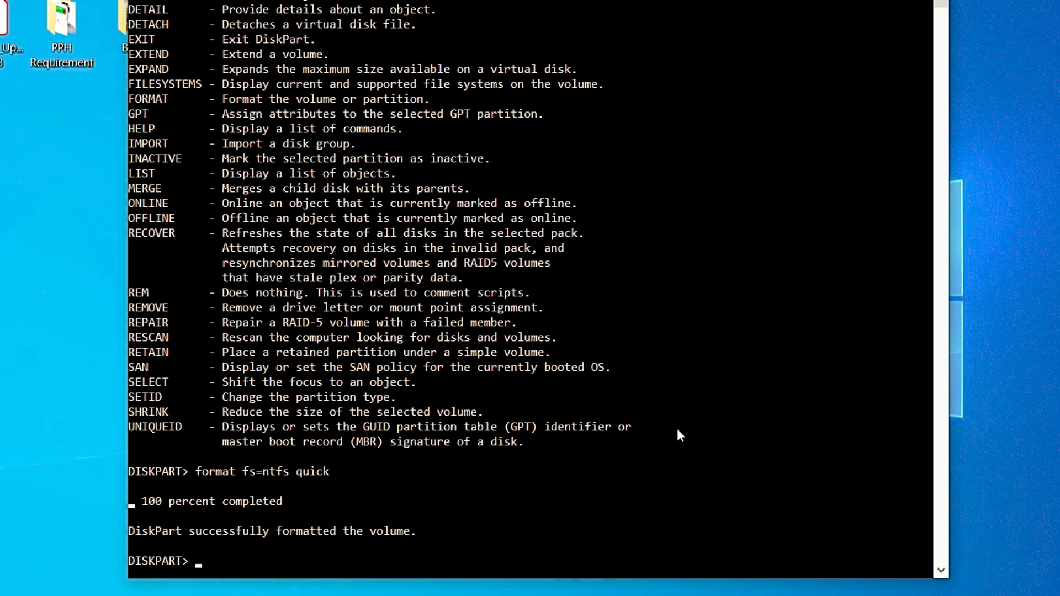
- Run active (rejected on non-MBR disk), then assign to give the volume a drive letter
{"action": "type", "text": "aci"}
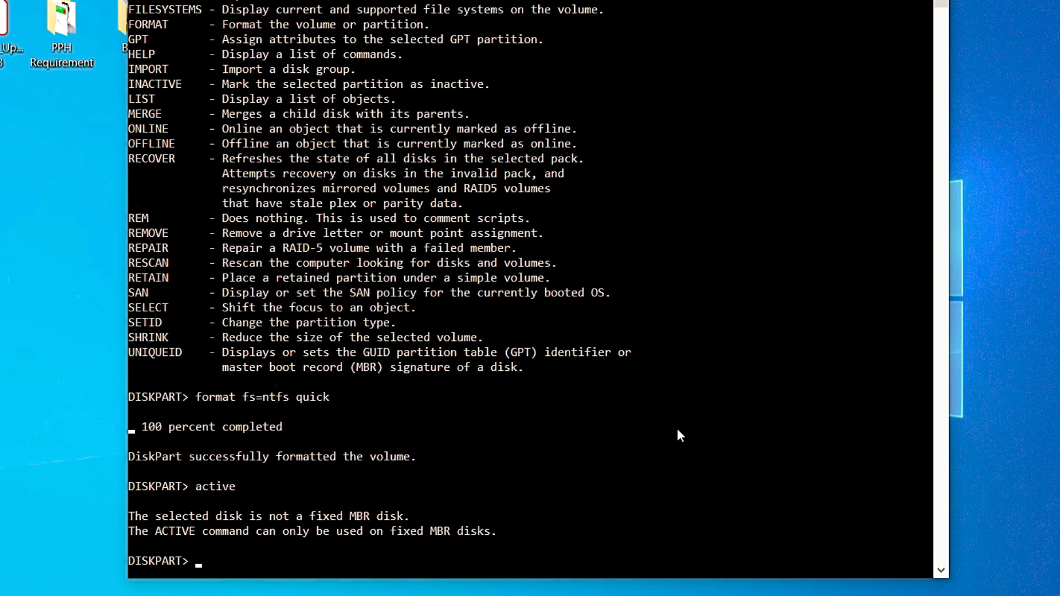
{"action": "type", "text": "assign"}
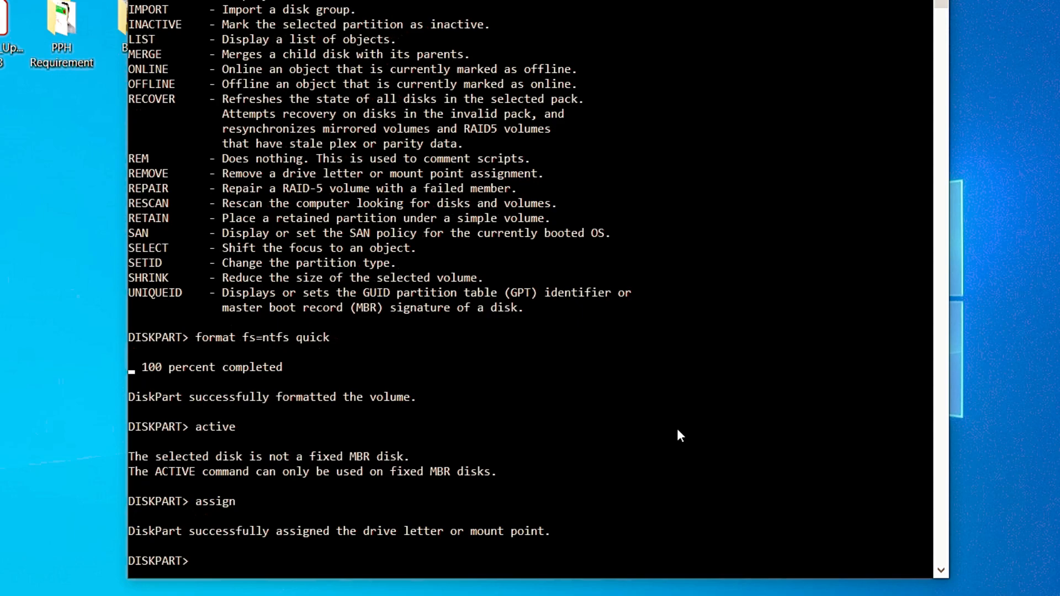
{"action": "mouse_move", "coordinate": [542, 141]}
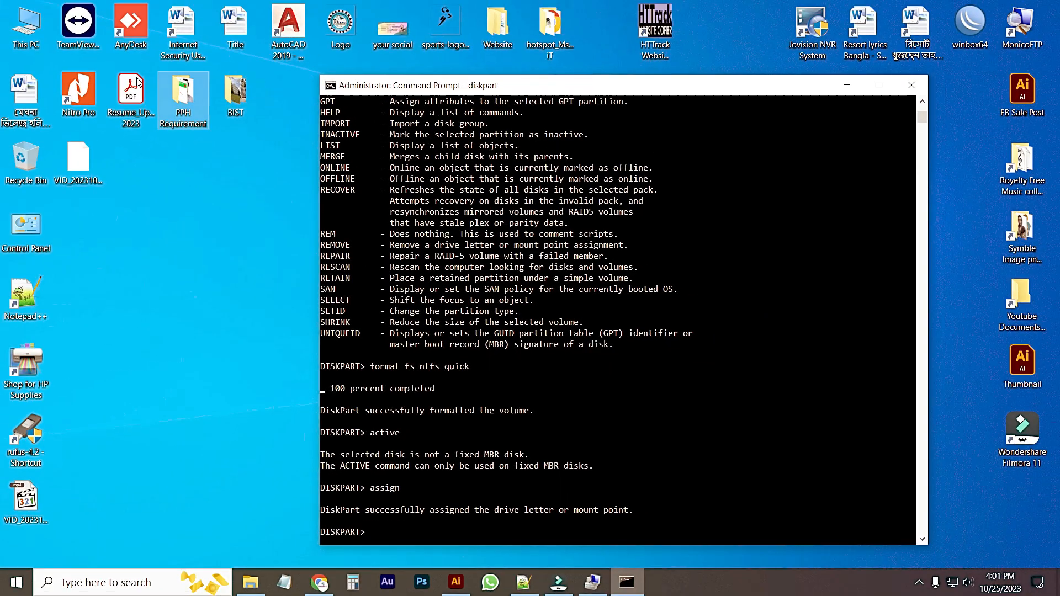
- Check This PC showing USB Drive (E:) with 7.51 GB free of 7.53 GB
{"action": "double_click", "coordinate": [25, 22]}
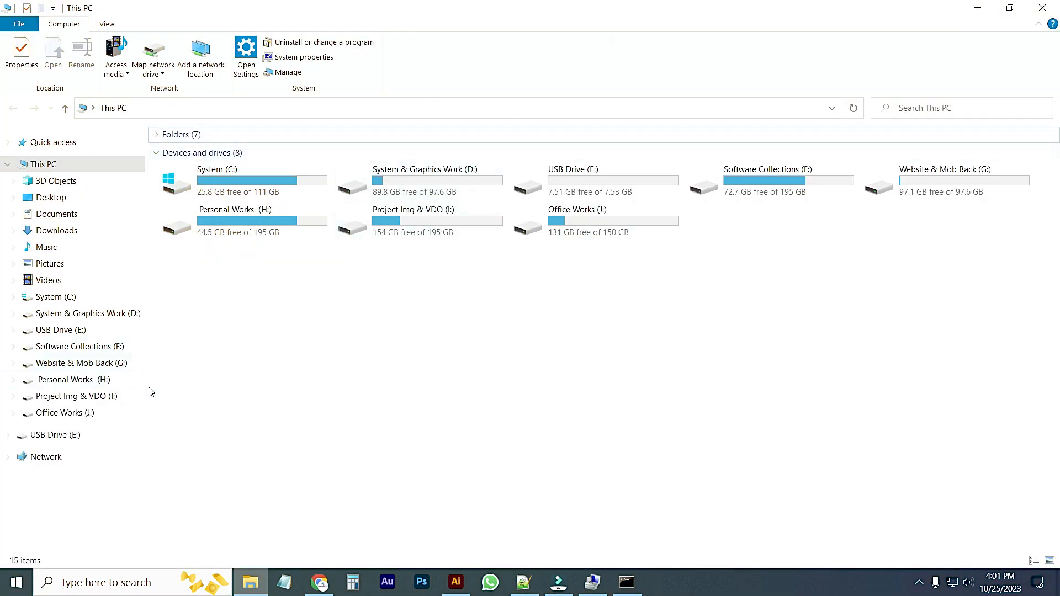
{"action": "mouse_move", "coordinate": [534, 198]}
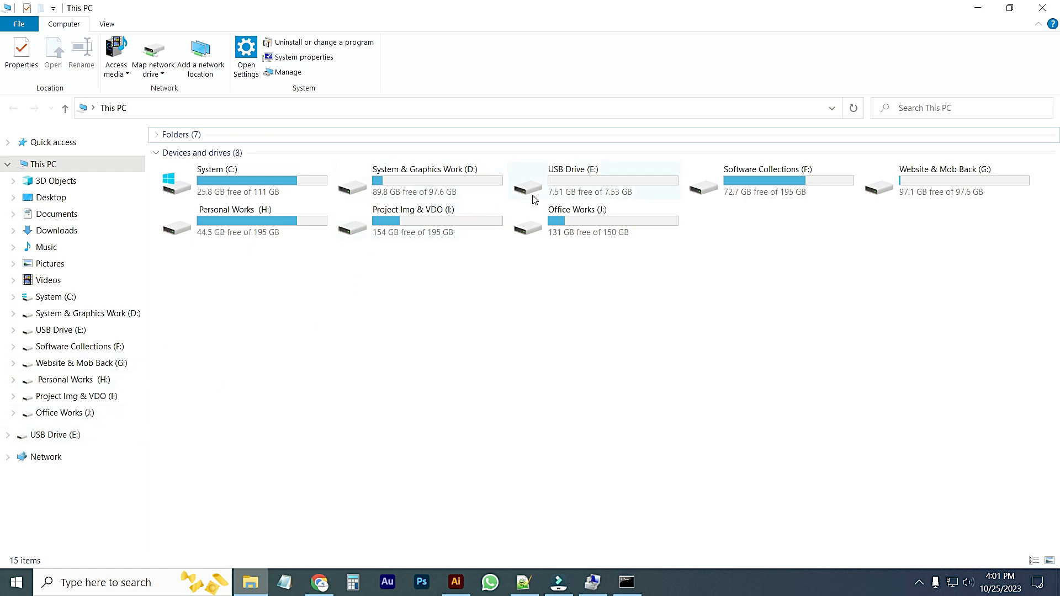
{"action": "mouse_move", "coordinate": [595, 187]}
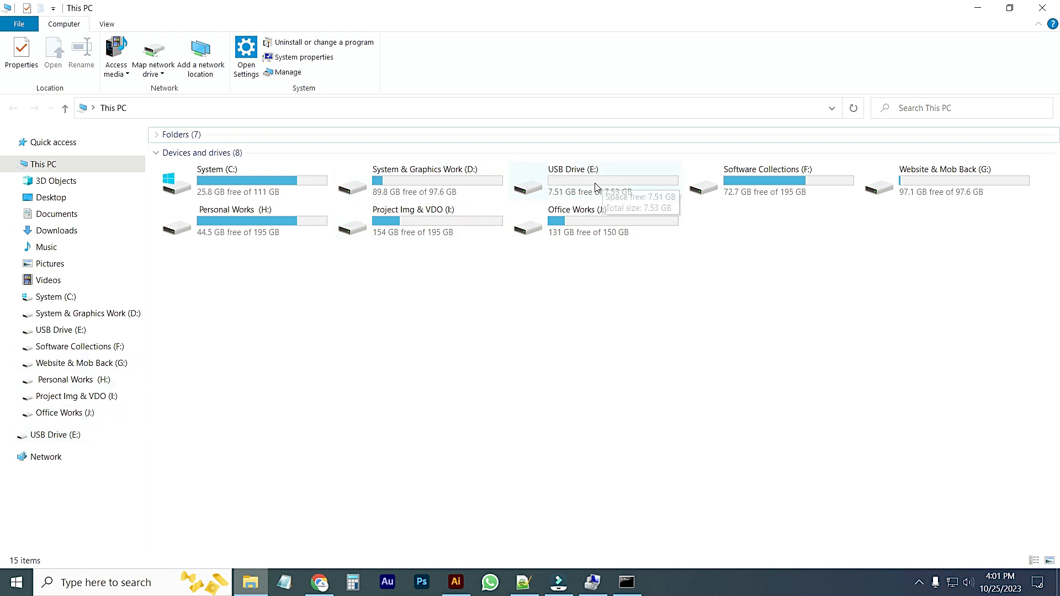
{"action": "mouse_move", "coordinate": [682, 220]}
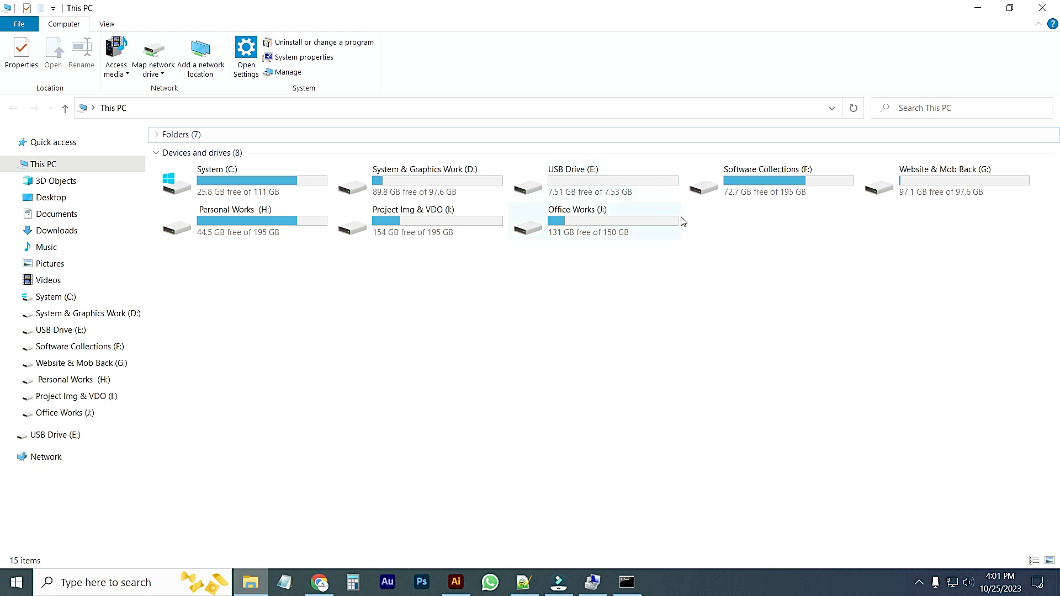
{"action": "double_click", "coordinate": [600, 181]}
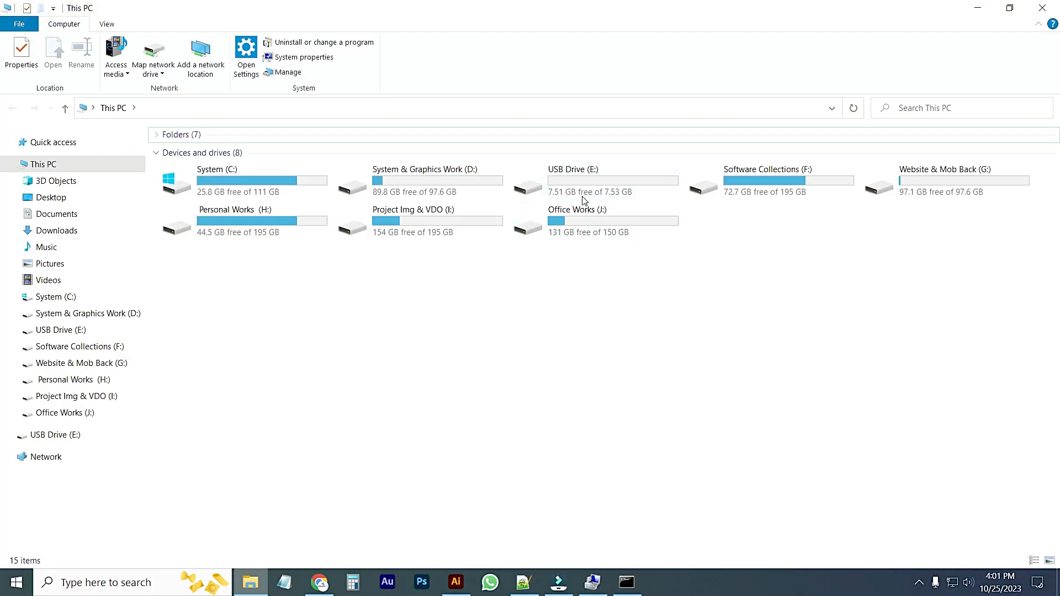
{"action": "mouse_move", "coordinate": [934, 64]}
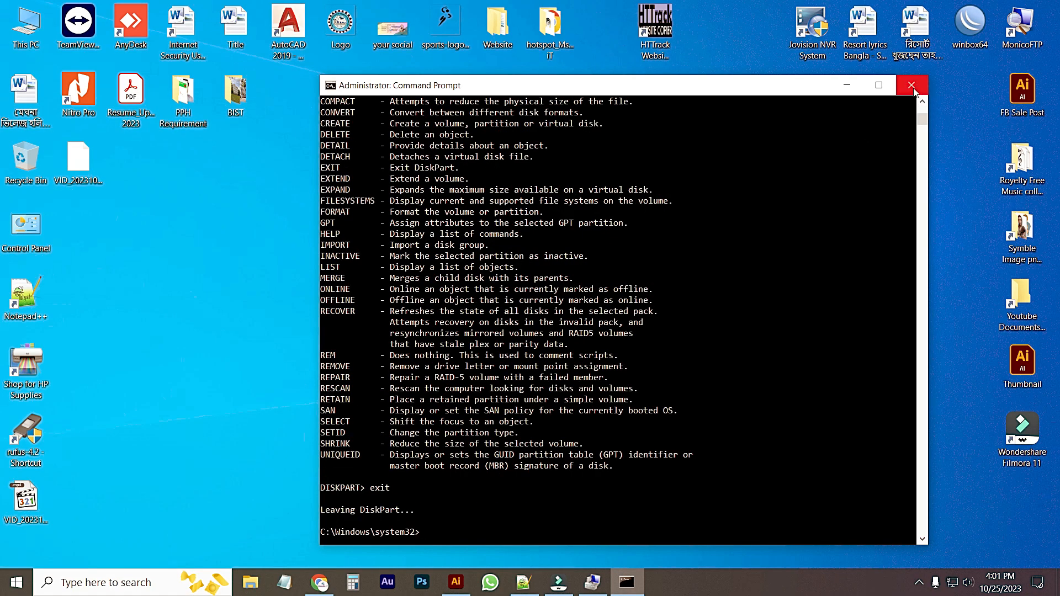
- Exit and close the DiskPart Command Prompt, then confirm USB Drive (E:) in This PC again
{"action": "left_click", "coordinate": [911, 85]}
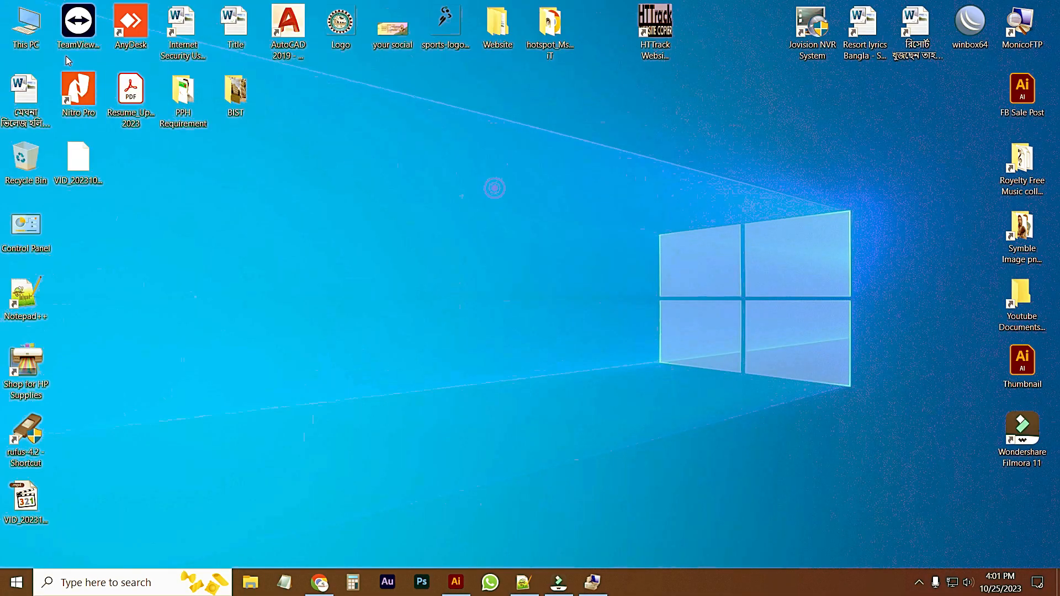
{"action": "double_click", "coordinate": [25, 20]}
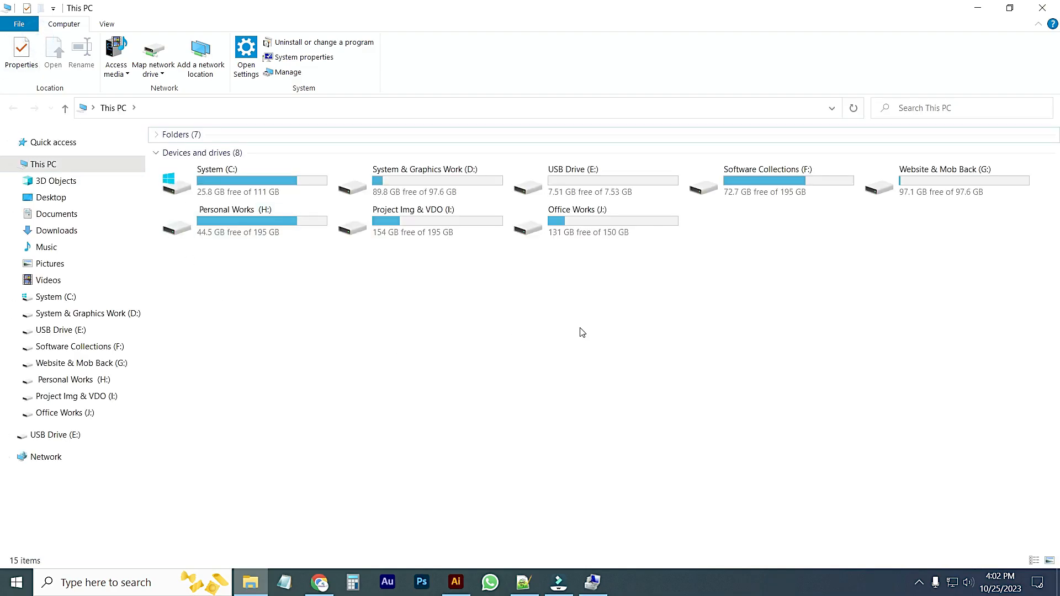